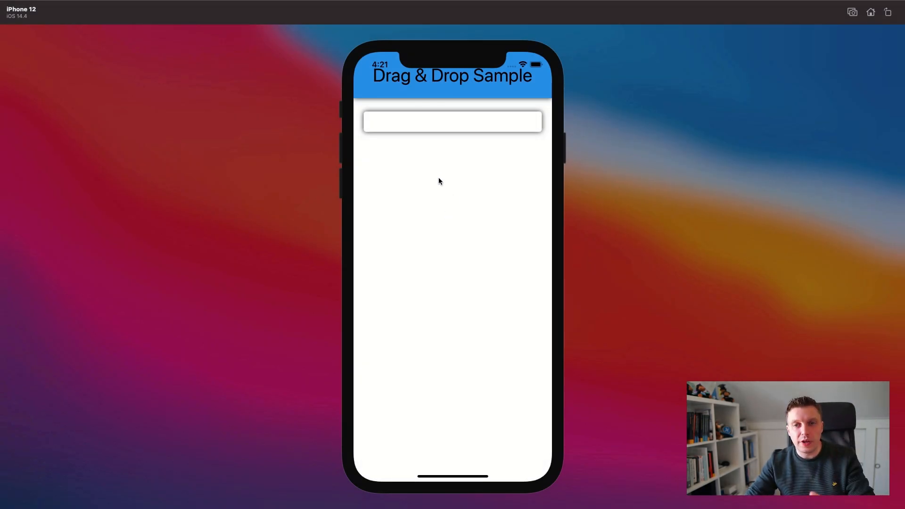
pyautogui.moveTo(447, 85)
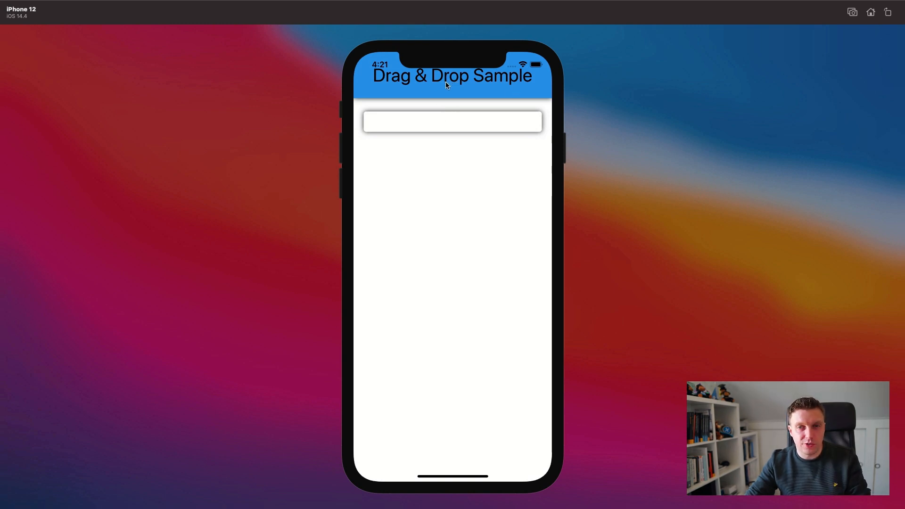
# Drag the 'Drag & Drop Sample' title down onto the empty bordered frame in the simulator.
pyautogui.click(447, 85)
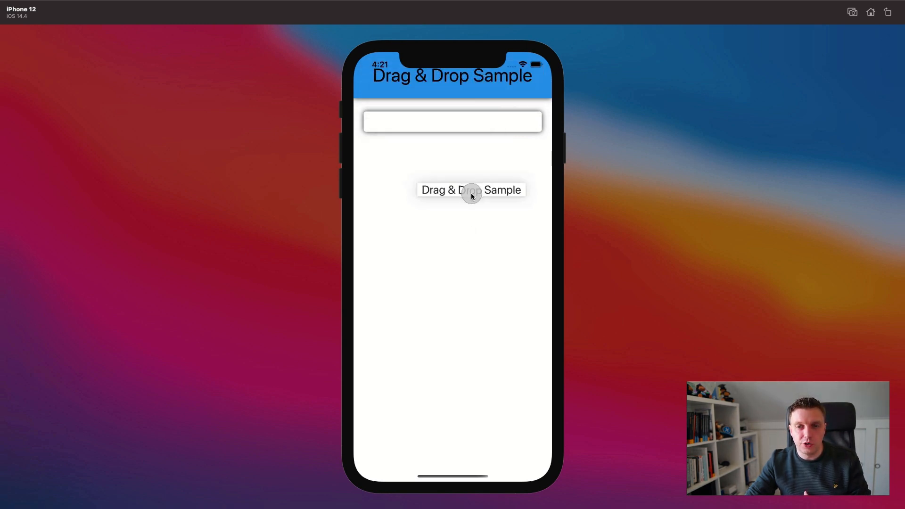
pyautogui.moveTo(470, 190); pyautogui.dragTo(451, 125)
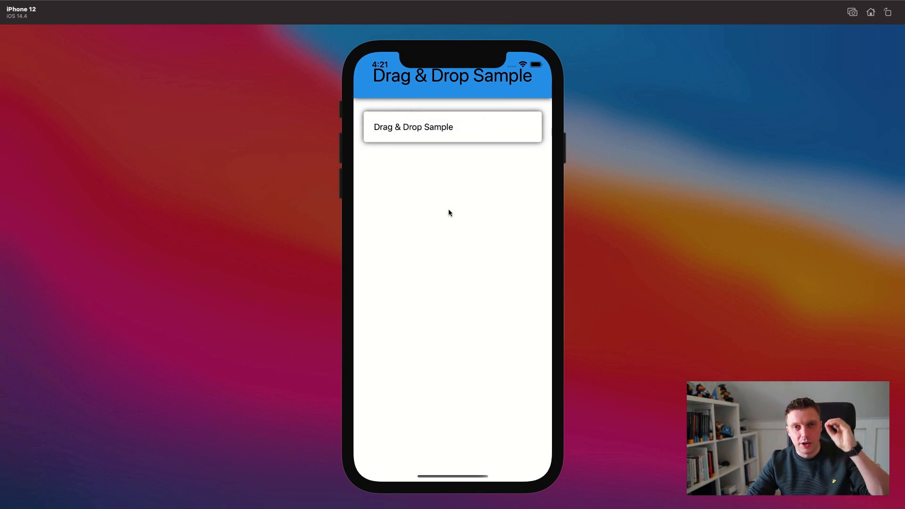
pyautogui.moveTo(450, 209)
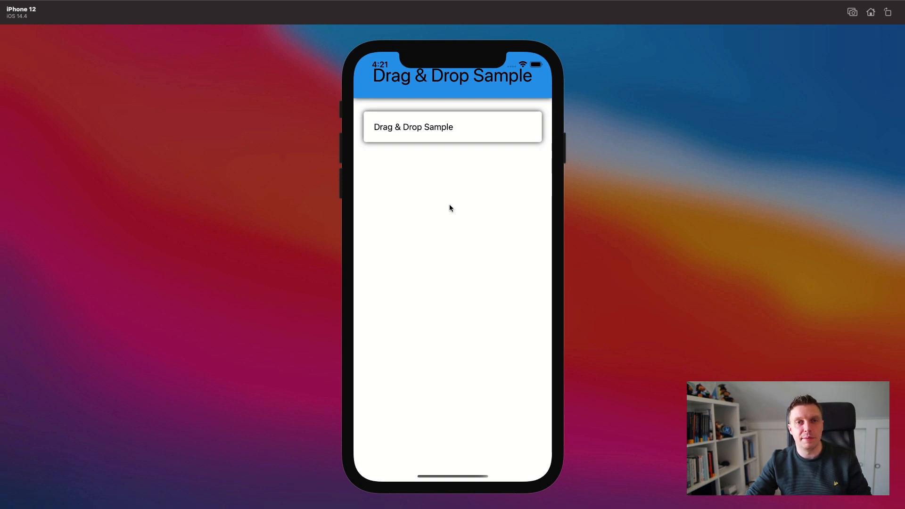
pyautogui.moveTo(450, 203)
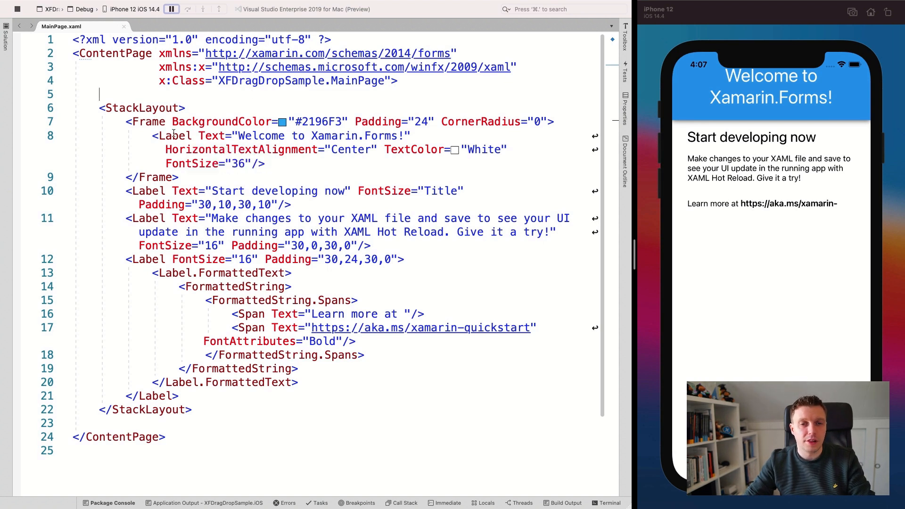
# Replace the welcome text with 'Drag &amp; Drop Sample' in MainPage.xaml and save to hot-reload.
pyautogui.moveTo(236, 135); pyautogui.dragTo(359, 136)
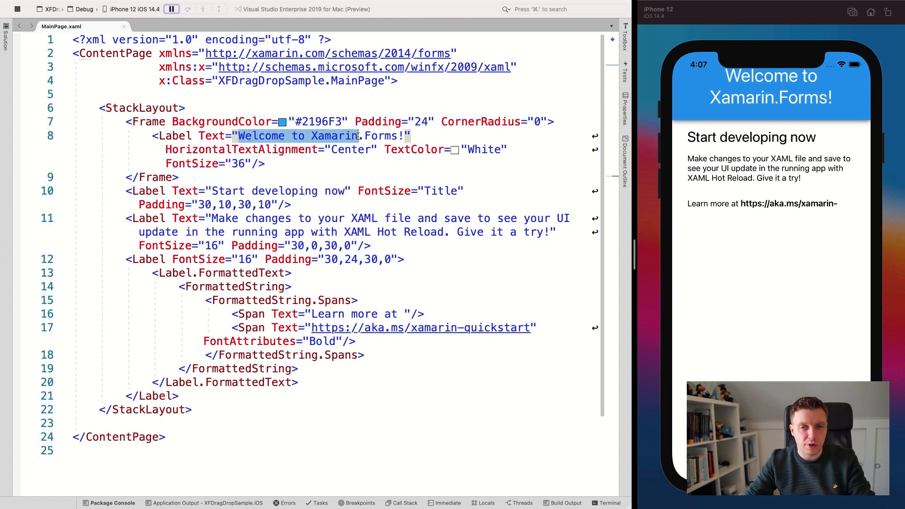
pyautogui.write('Dra')
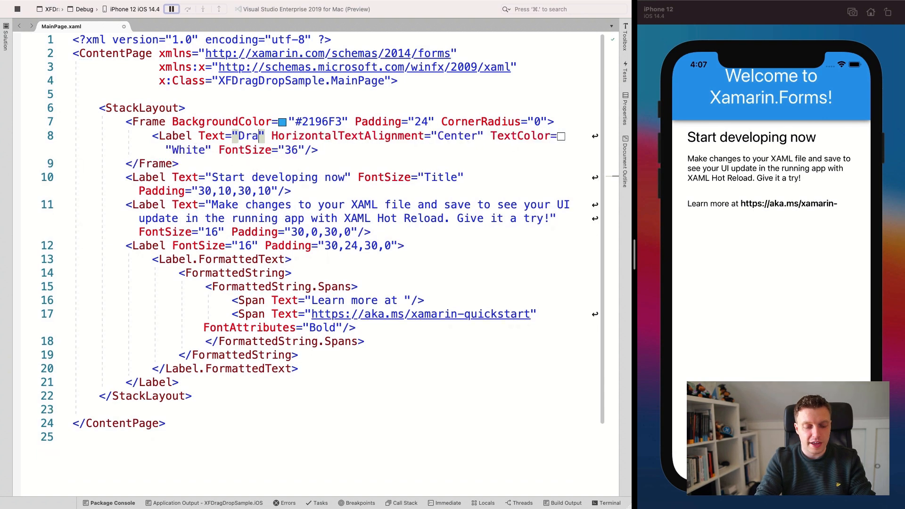
pyautogui.write('&')
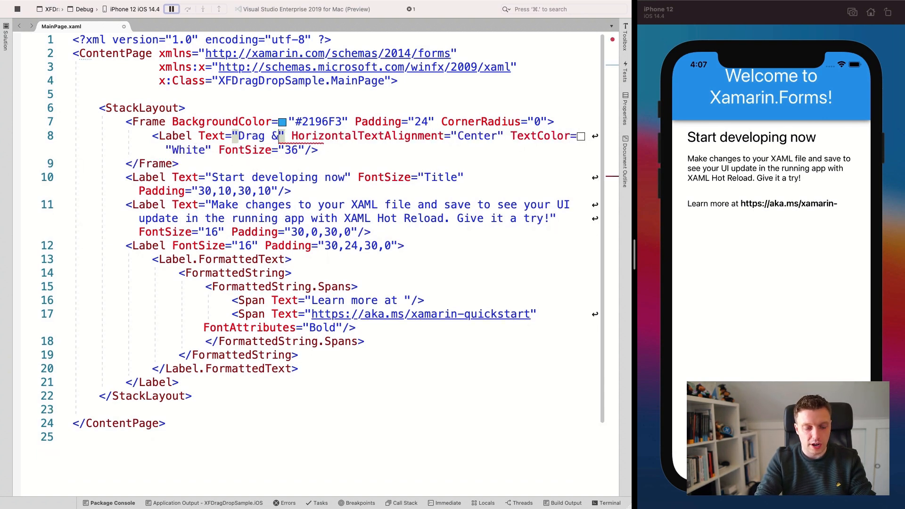
pyautogui.write('ample')
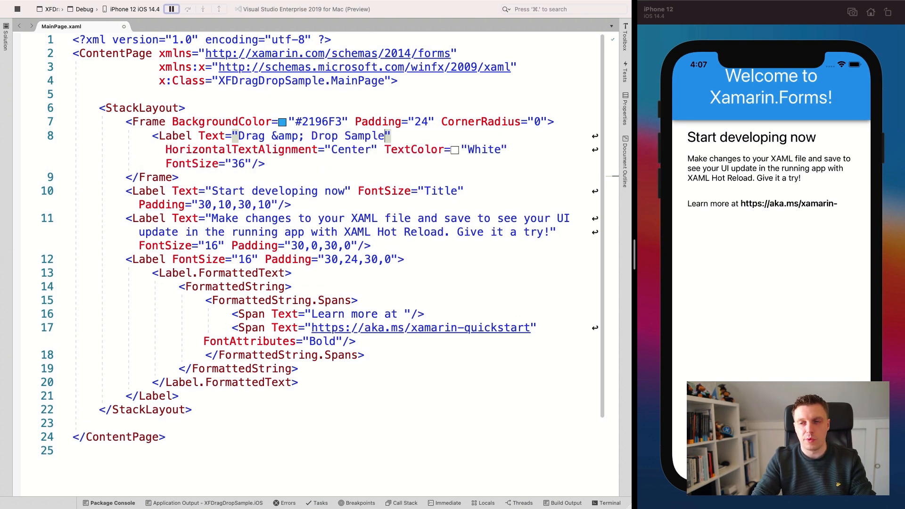
pyautogui.press('cmd+s')
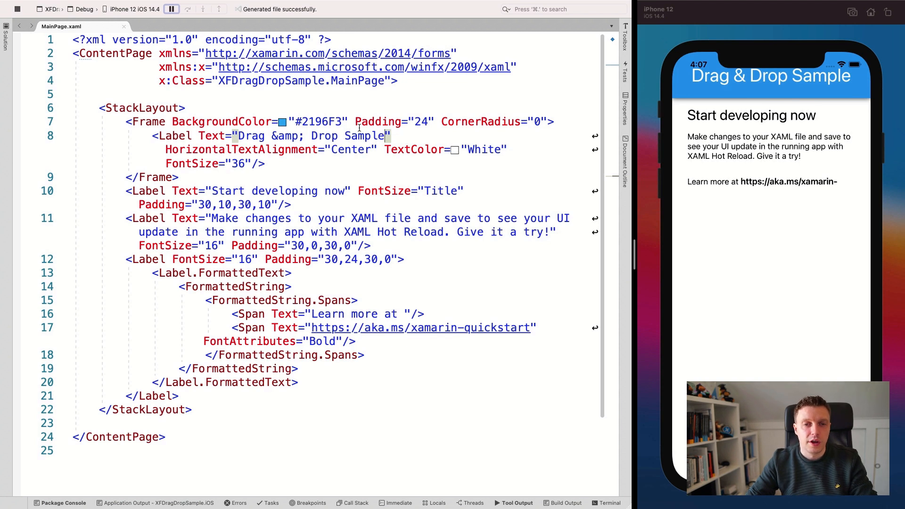
pyautogui.doubleClick(284, 136)
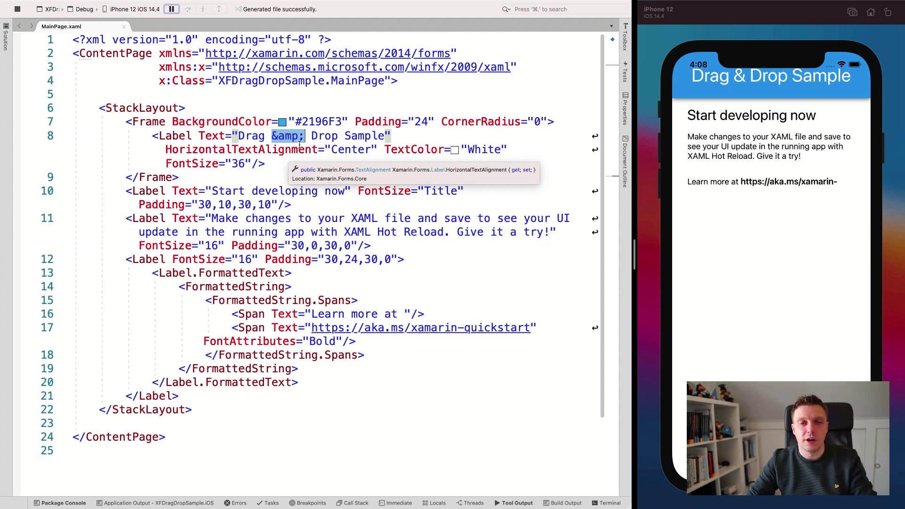
pyautogui.moveTo(725, 89)
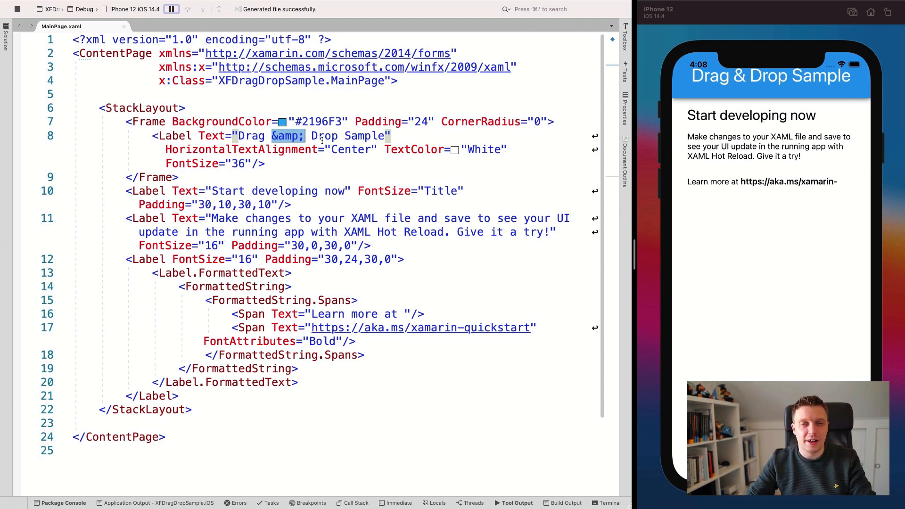
pyautogui.moveTo(276, 149)
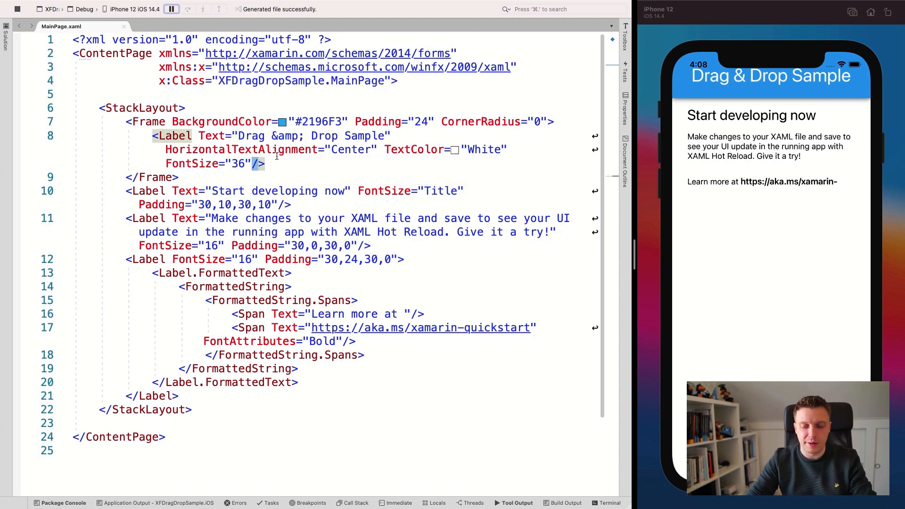
# Turn the header Label into an open tag containing a Label.GestureRecognizers element.
pyautogui.press('Backspace')
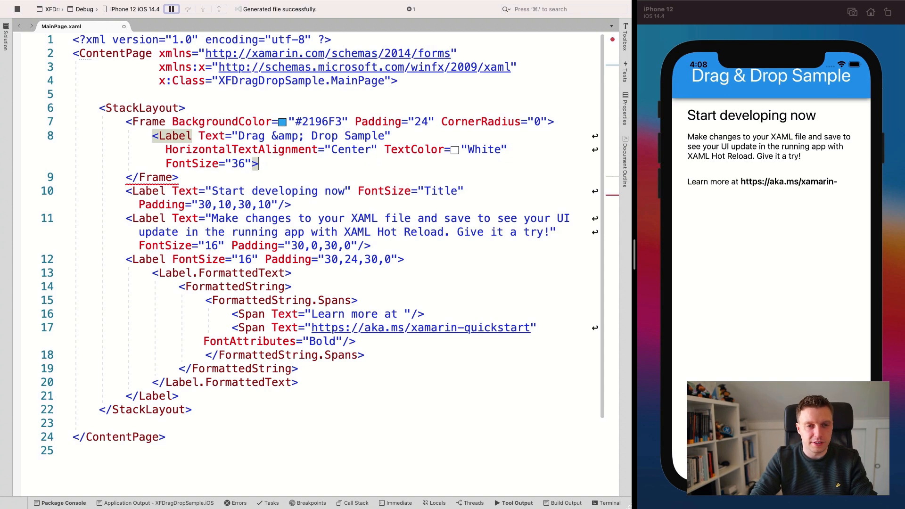
pyautogui.write('</Label>')
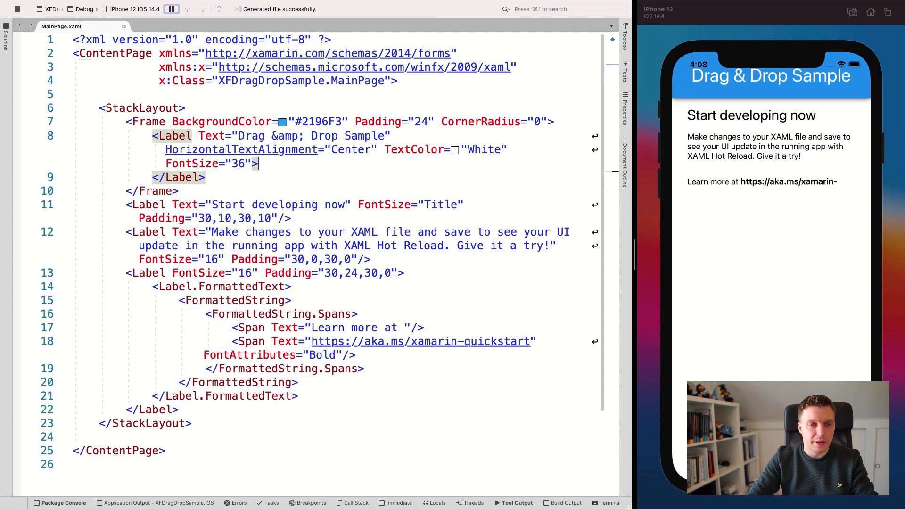
pyautogui.write('<')
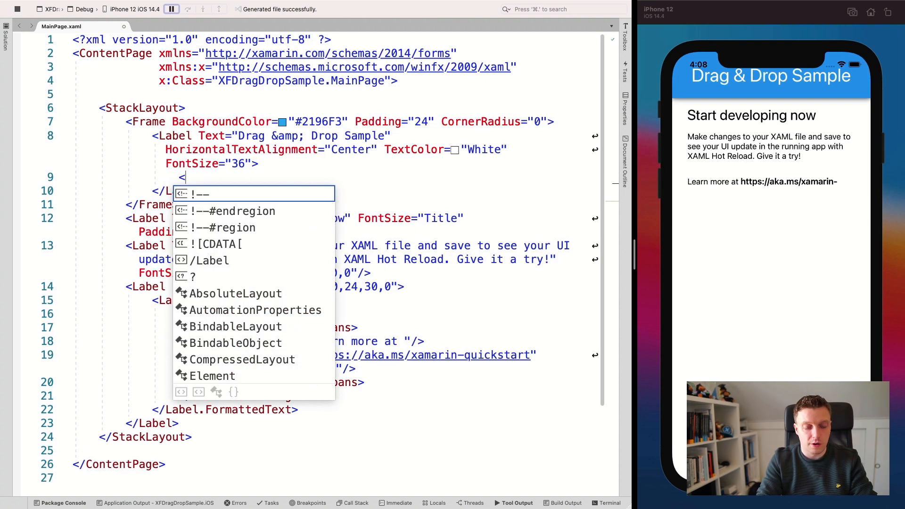
pyautogui.write('Labe')
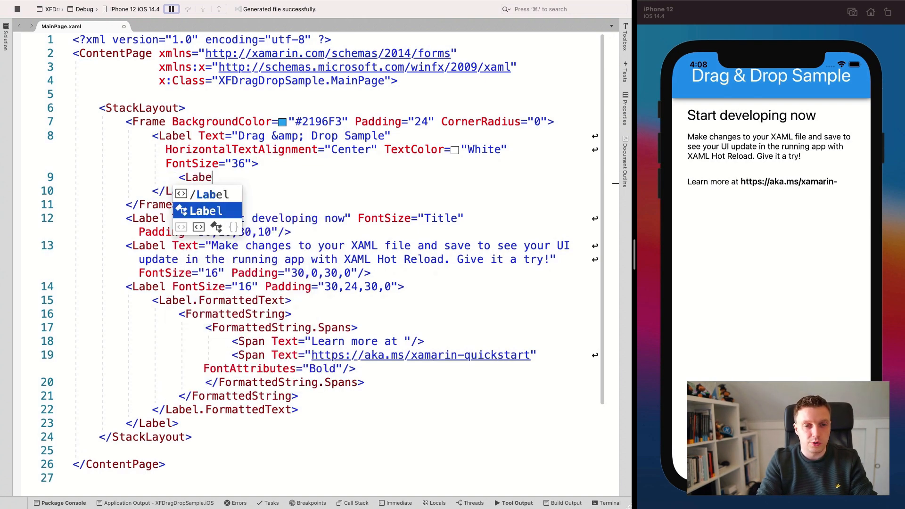
pyautogui.write('.GestureRecognizers')
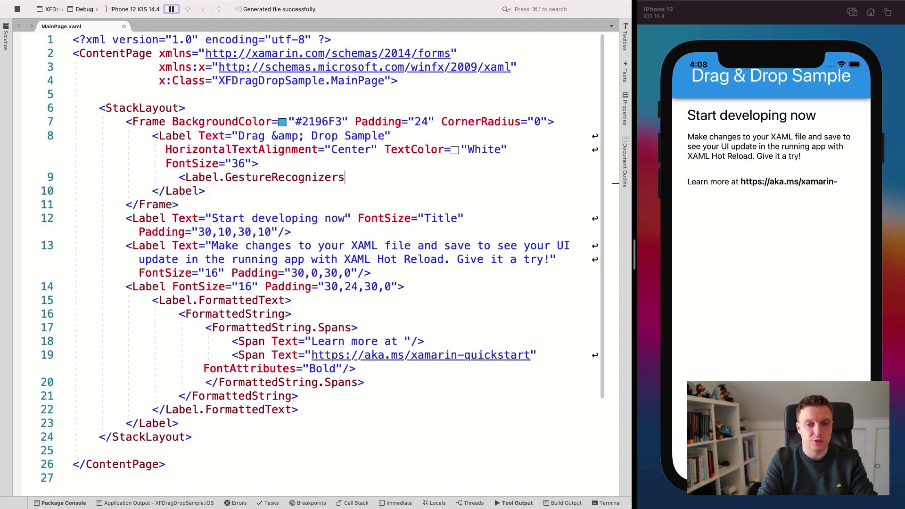
# Add a DragGestureRecognizer inside it with CanDrag set to True.
pyautogui.write('<')
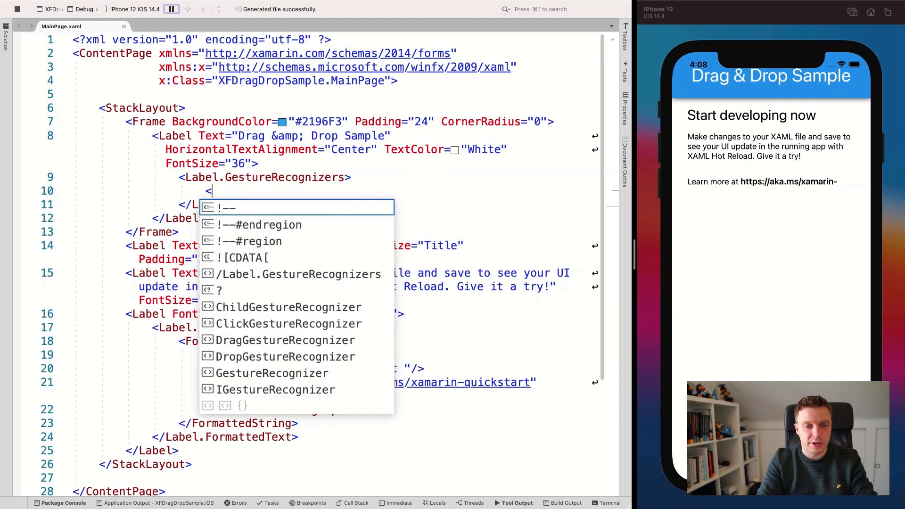
pyautogui.write('dra')
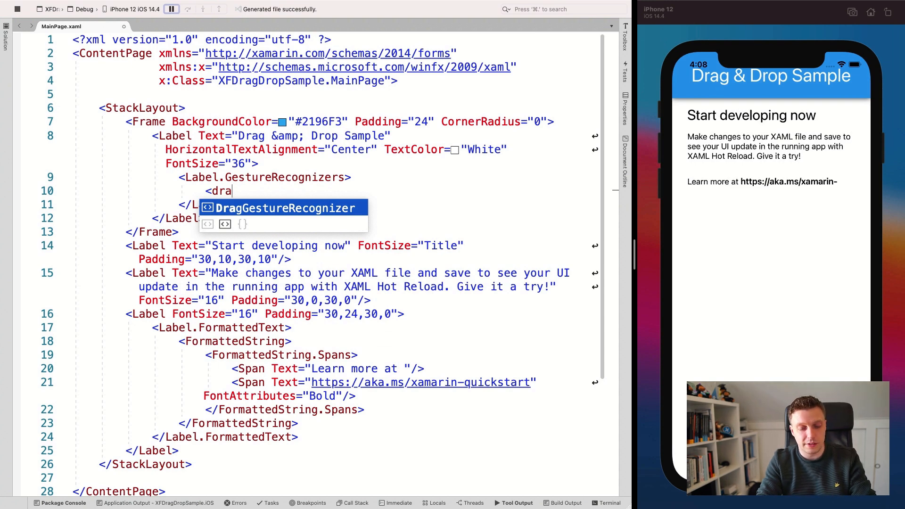
pyautogui.press('BackSpace')
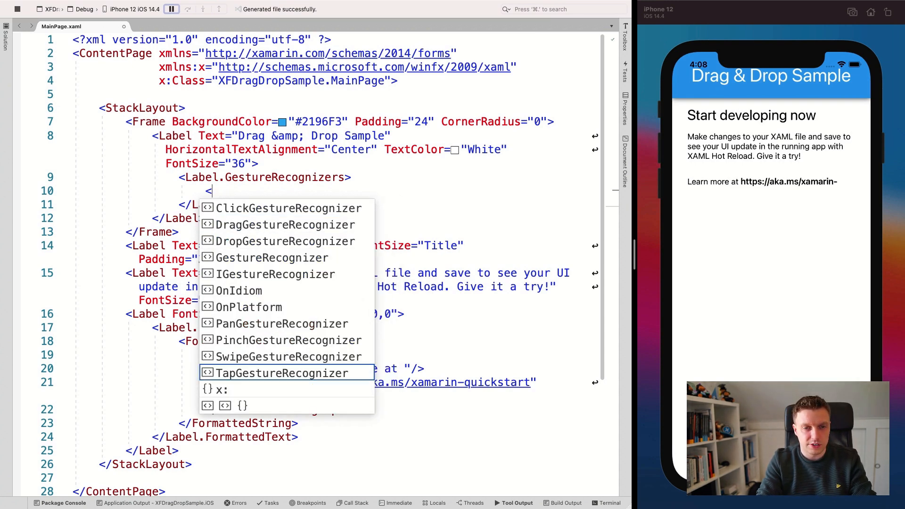
pyautogui.write('tap')
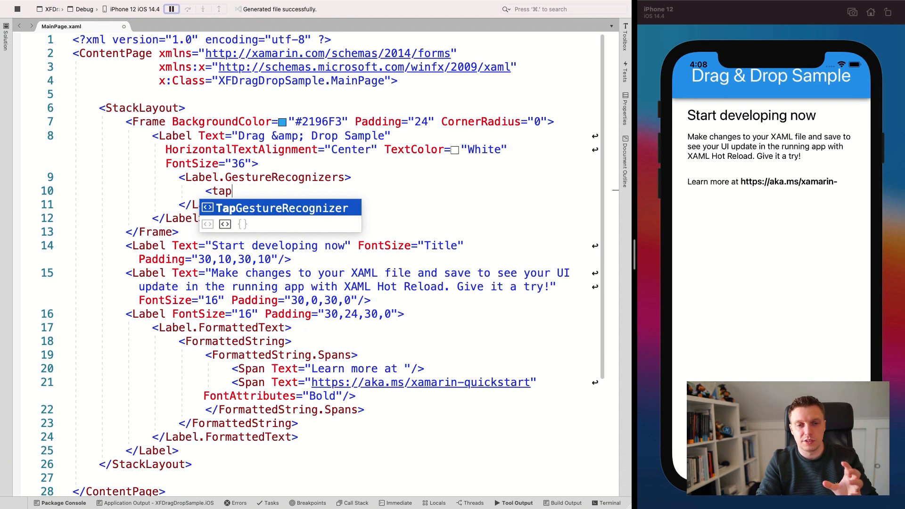
pyautogui.press('Backspace')
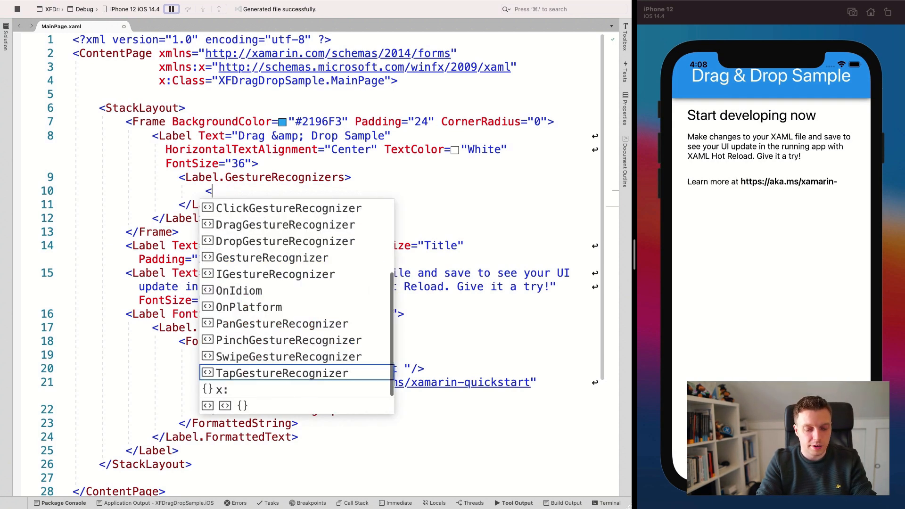
pyautogui.write('s')
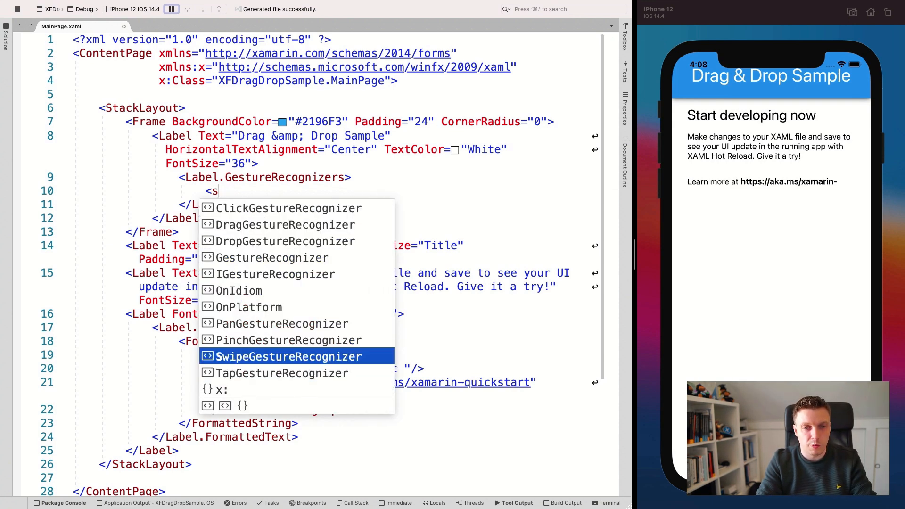
pyautogui.write('wi')
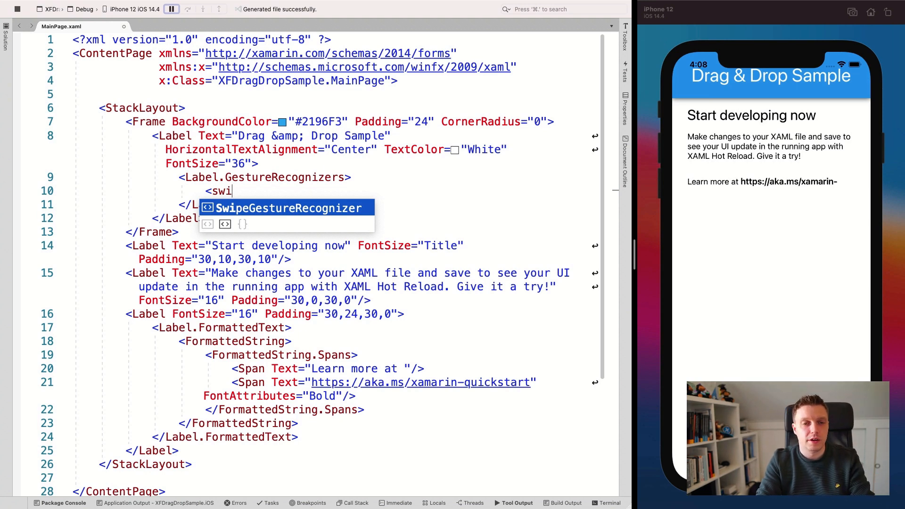
pyautogui.press('Backspace')
pyautogui.write('DragGestureRecognizer')
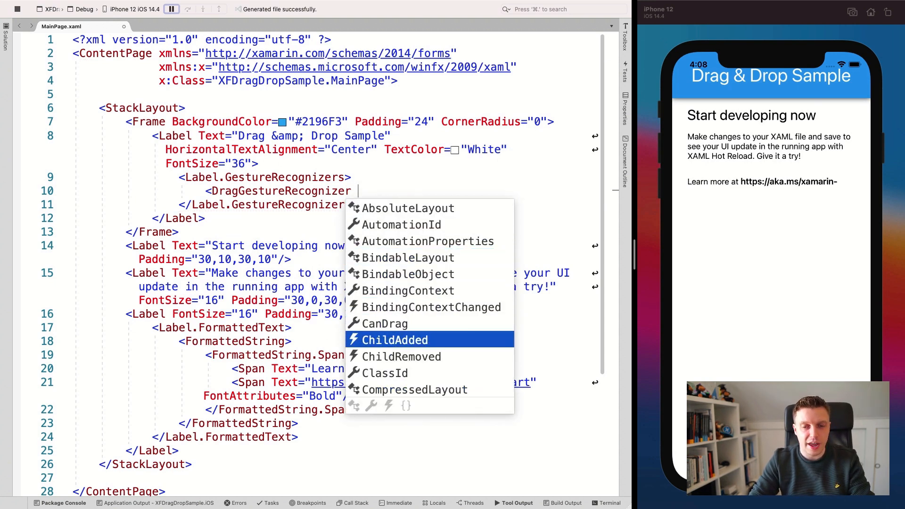
pyautogui.press('Up')
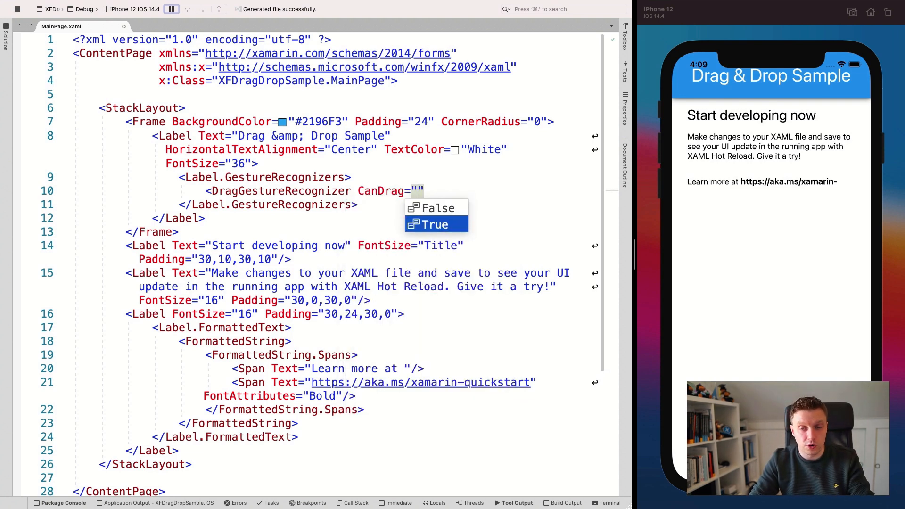
pyautogui.click(435, 224)
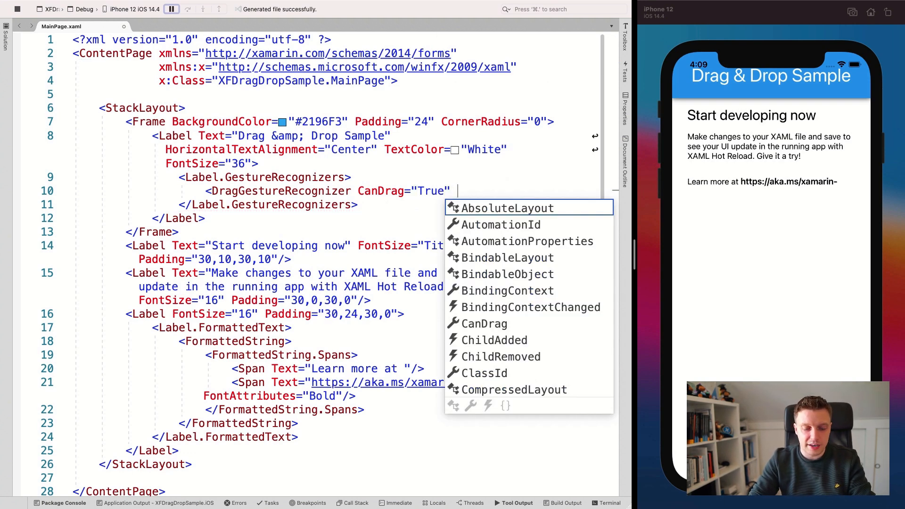
# Add a DragStarting event handler to the DragGestureRecognizer from IntelliSense.
pyautogui.write('on')
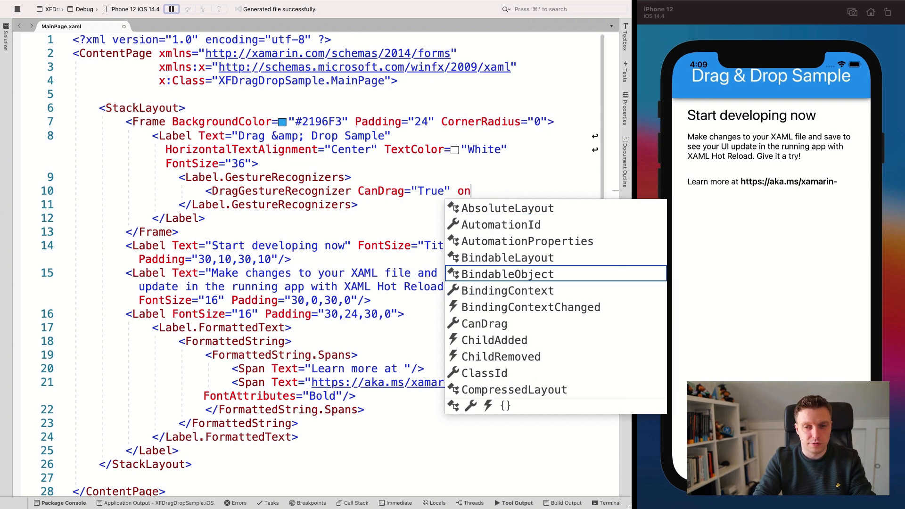
pyautogui.write('dra')
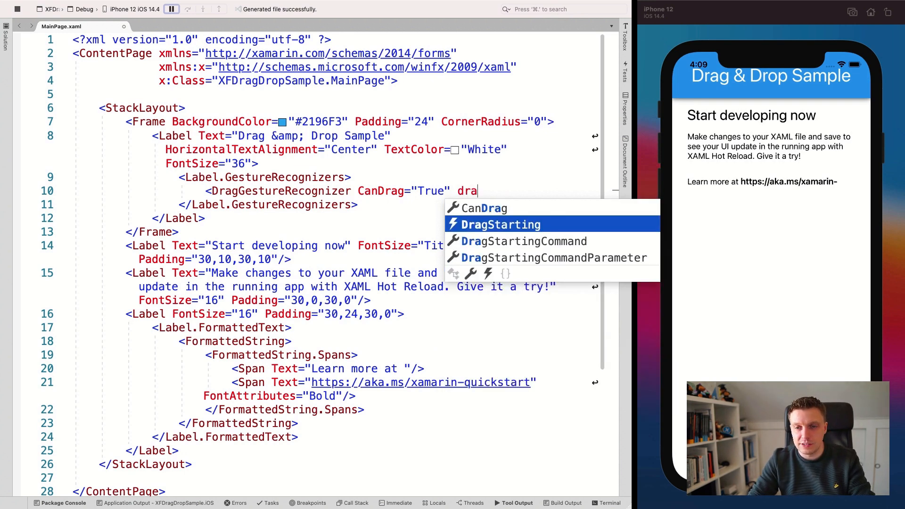
pyautogui.press('Down')
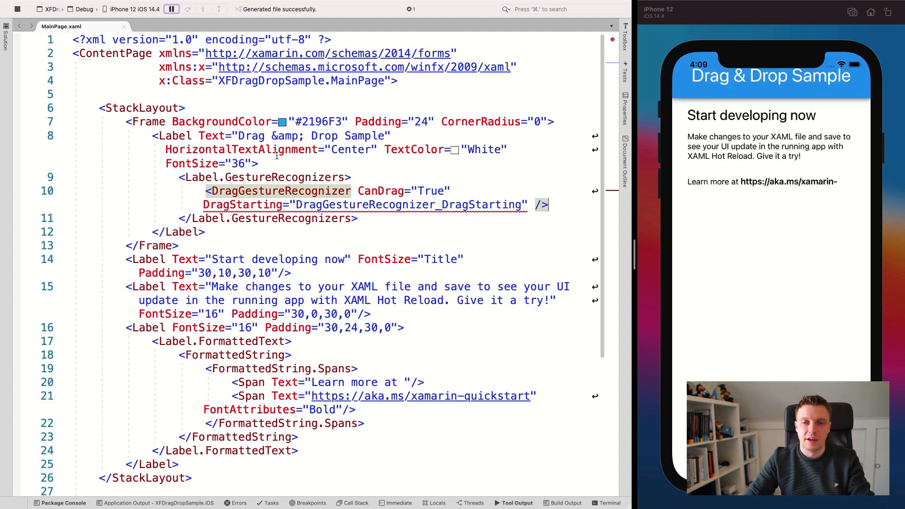
pyautogui.moveTo(341, 202)
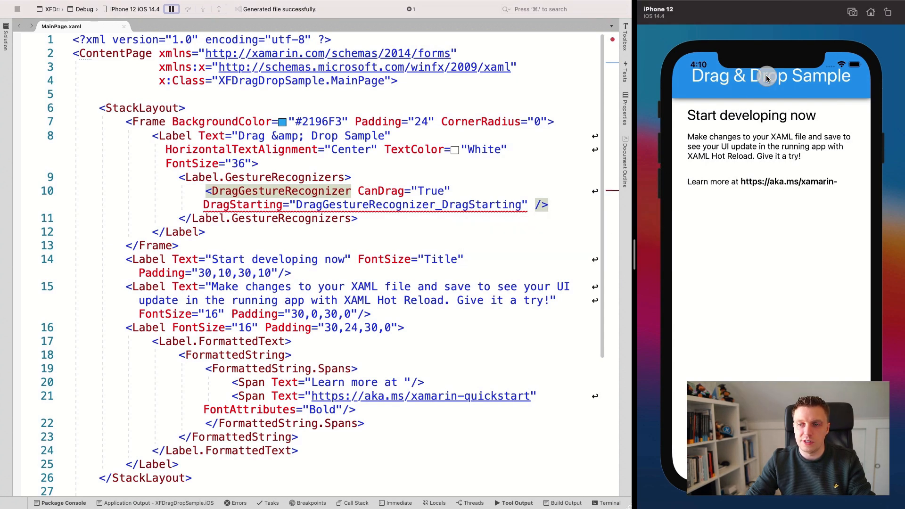
# Change the header label's TextColor from White to Black and test dragging it in the simulator.
pyautogui.moveTo(766, 78); pyautogui.dragTo(750, 92)
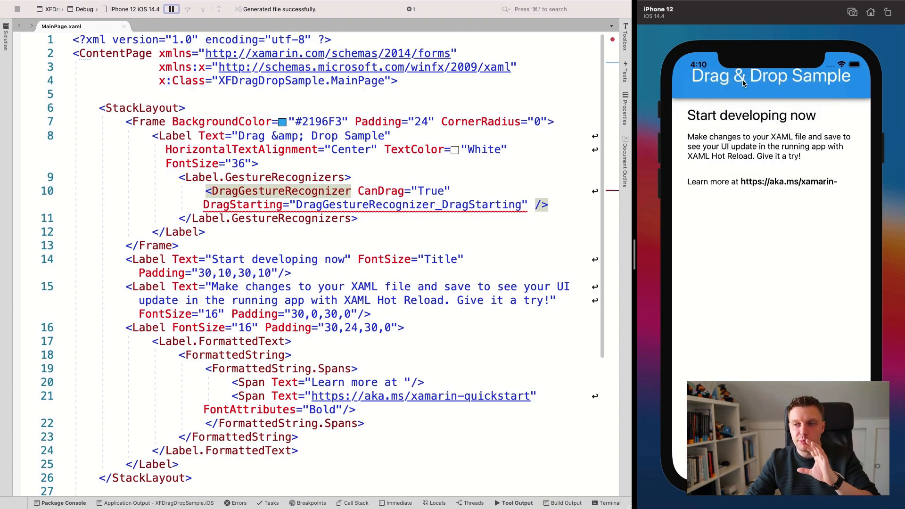
pyautogui.moveTo(724, 77)
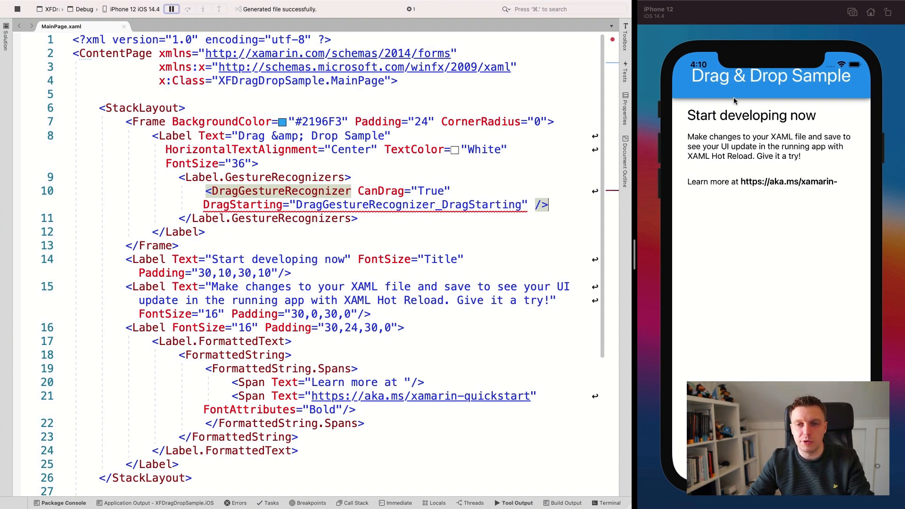
pyautogui.doubleClick(485, 149)
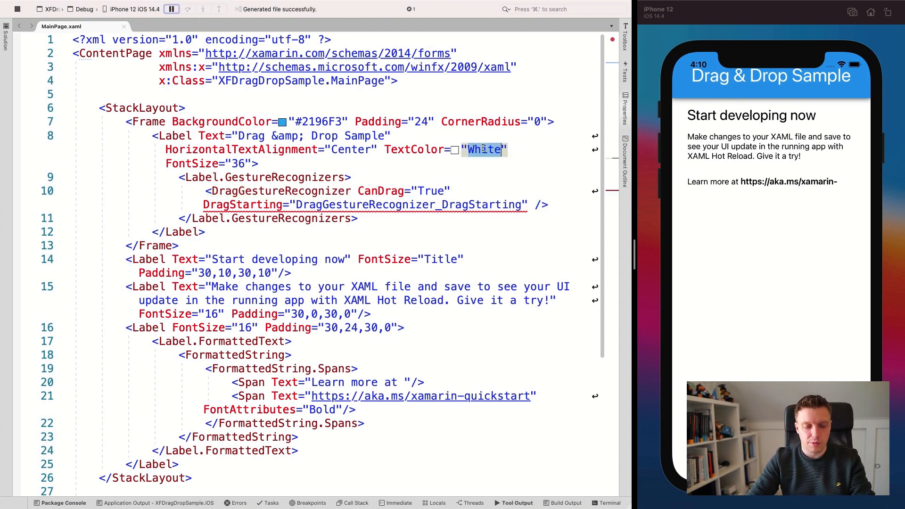
pyautogui.write('Black')
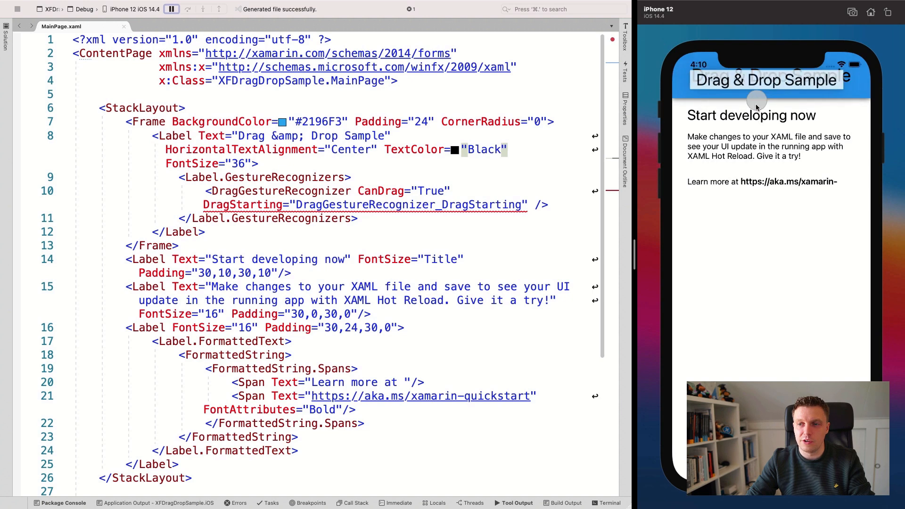
pyautogui.moveTo(764, 80); pyautogui.dragTo(750, 127)
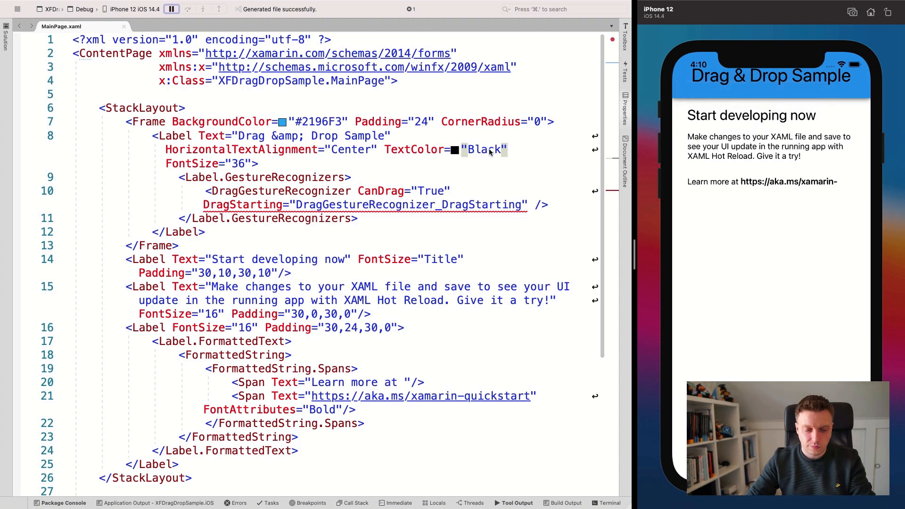
# Replace the starter labels with an empty Frame with Margin="20".
pyautogui.doubleClick(483, 149)
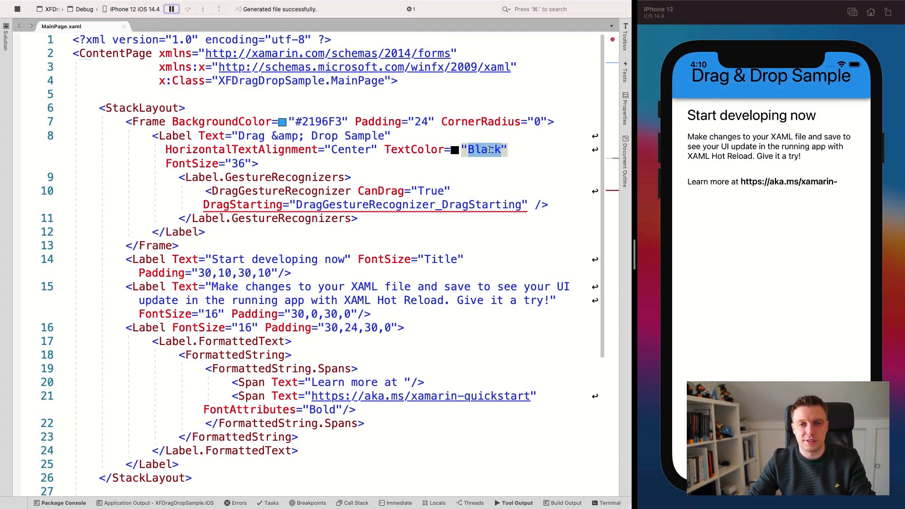
pyautogui.moveTo(461, 177)
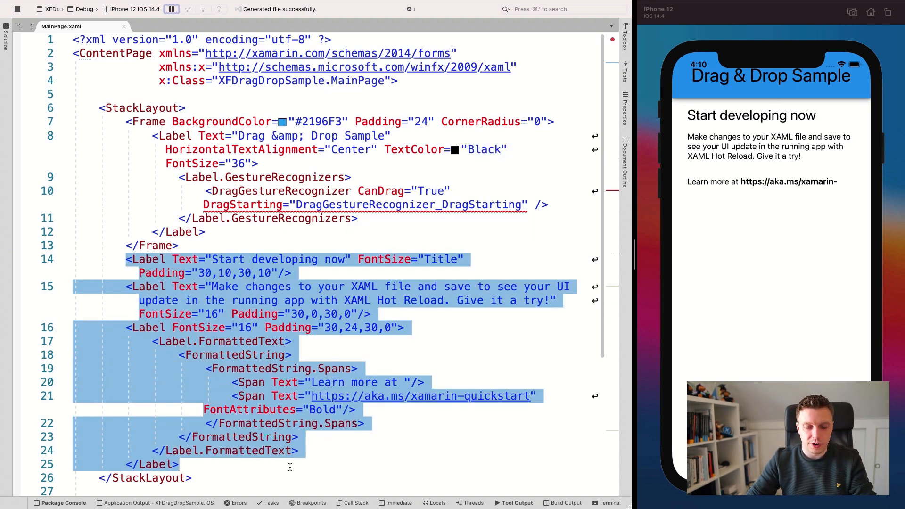
pyautogui.write('<Frame />')
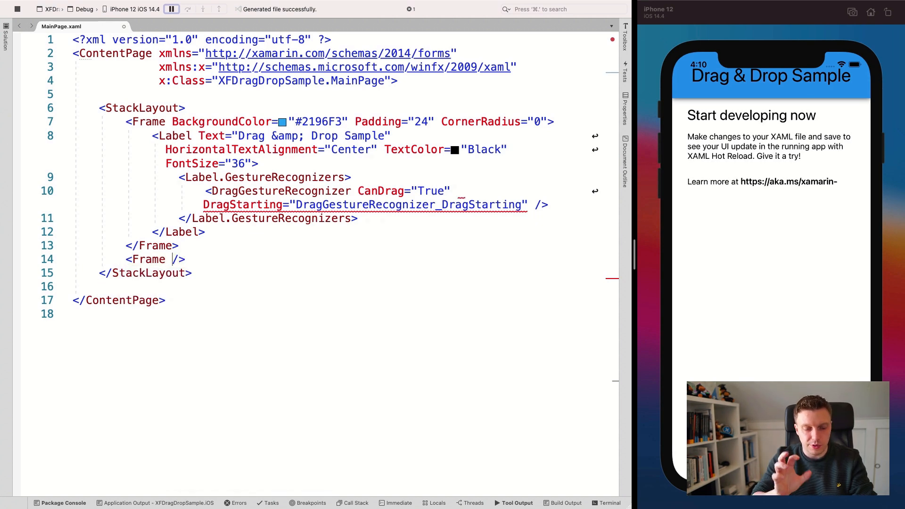
pyautogui.write('Margin=""')
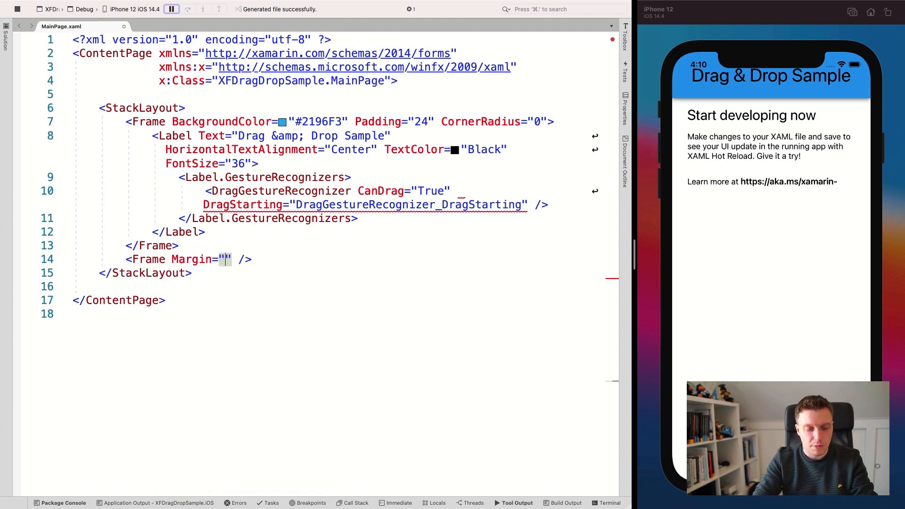
pyautogui.write('20')
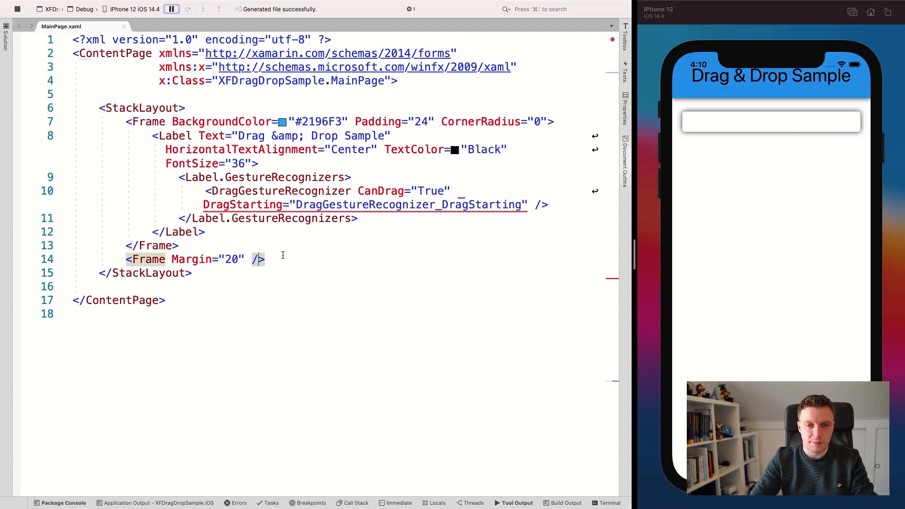
pyautogui.write('<')
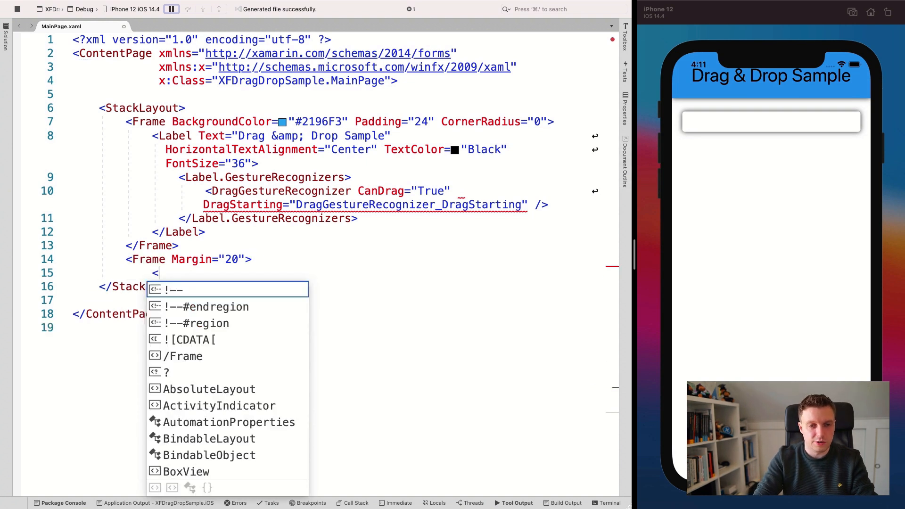
pyautogui.click(185, 357)
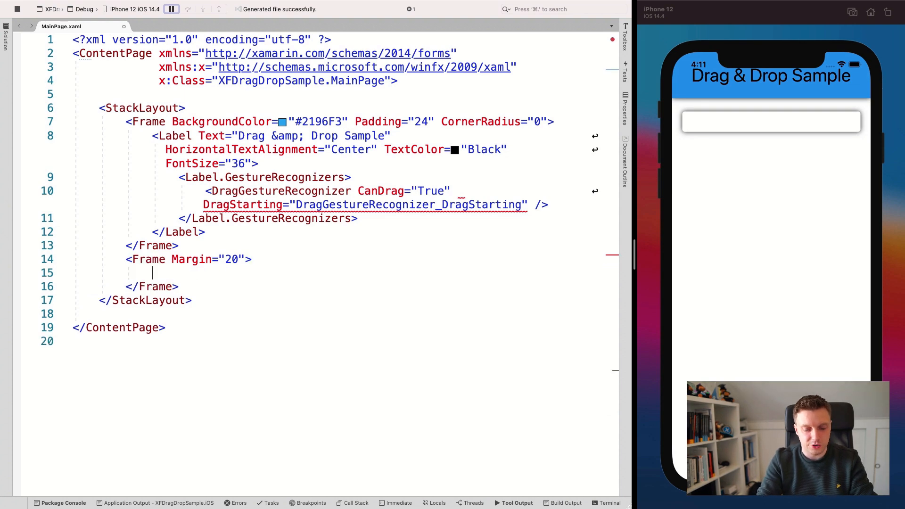
# Add Frame.GestureRecognizers containing a DropGestureRecognizer with AllowDrop="True".
pyautogui.write('<f')
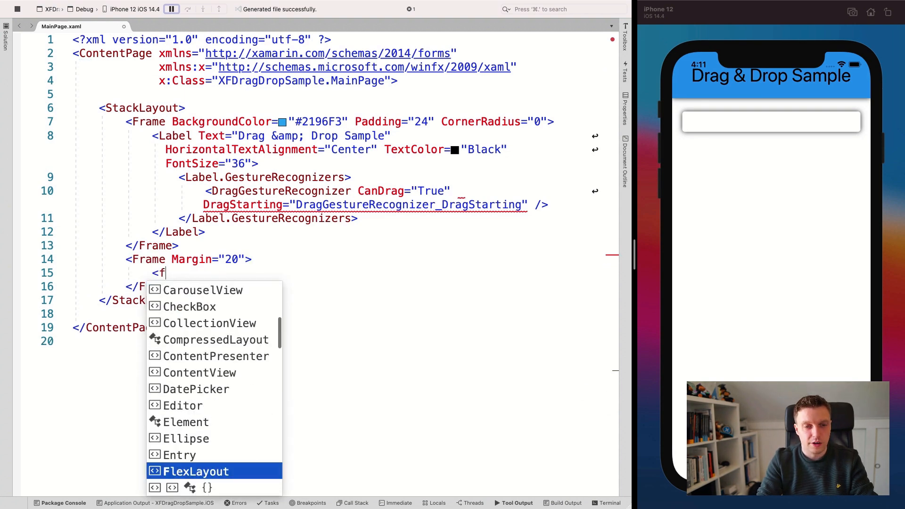
pyautogui.write('Frame.Drop')
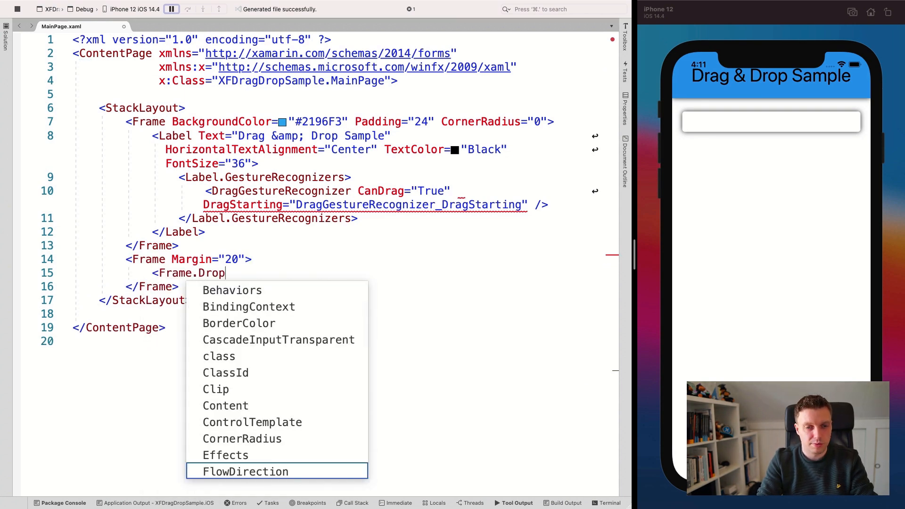
pyautogui.write('ges')
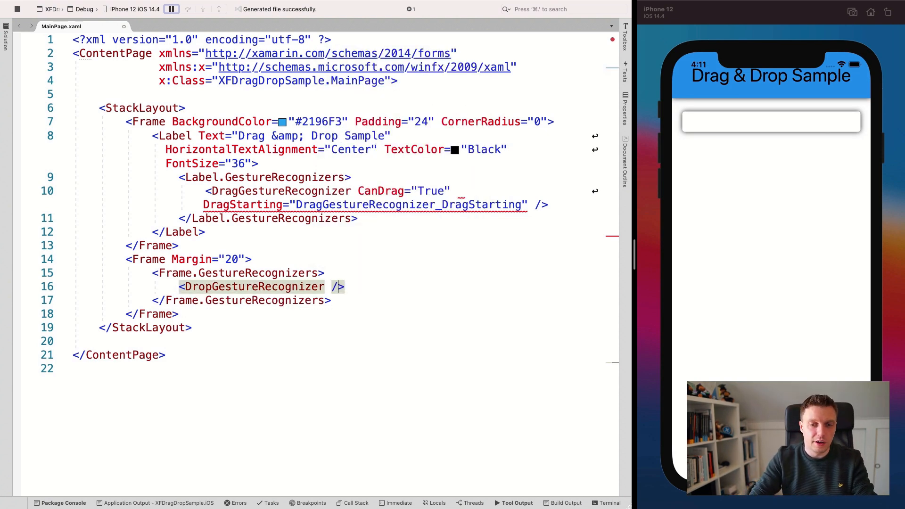
pyautogui.write('can')
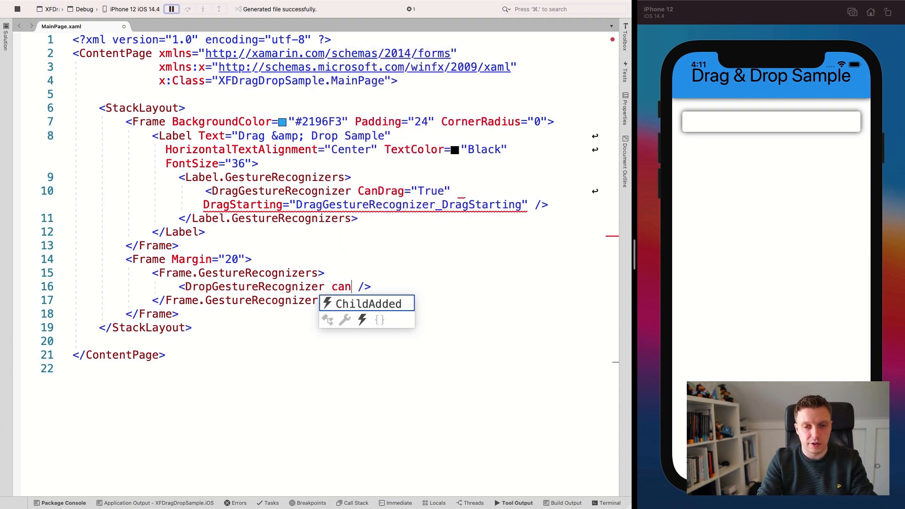
pyautogui.write('drop')
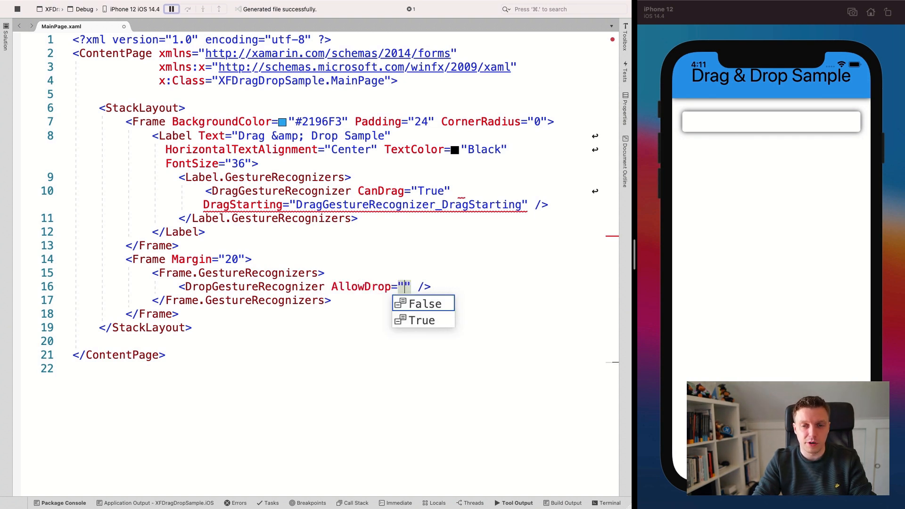
pyautogui.click(422, 321)
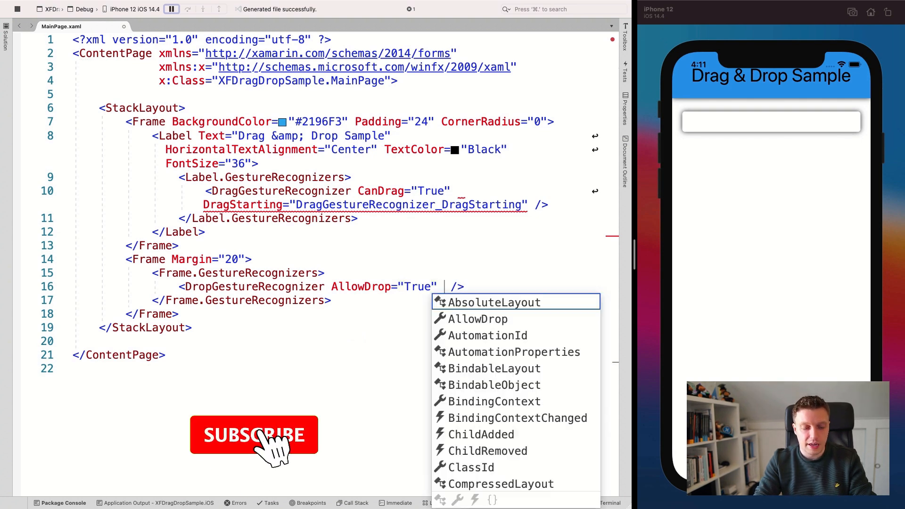
# Add Drop="DropGestureRecognizer_Drop" to the recognizer and try dropping the label onto the frame.
pyautogui.write('drop')
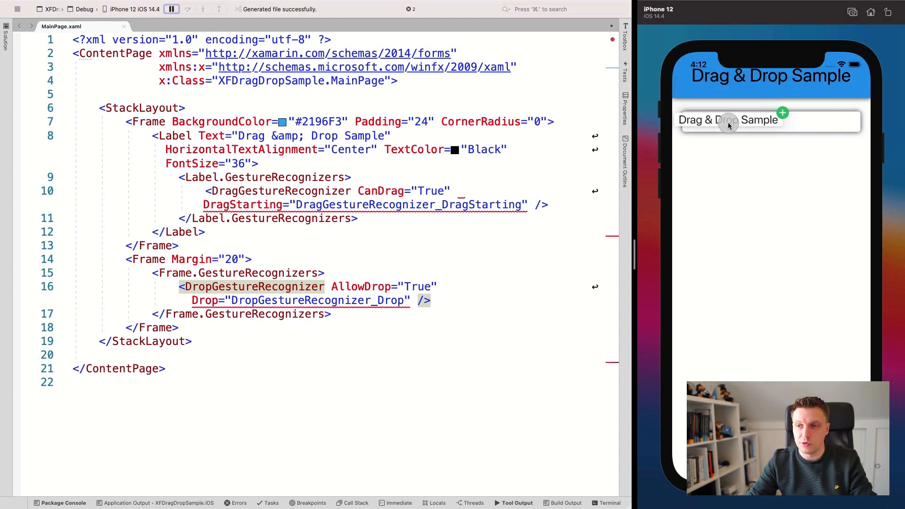
pyautogui.moveTo(728, 125); pyautogui.dragTo(737, 93)
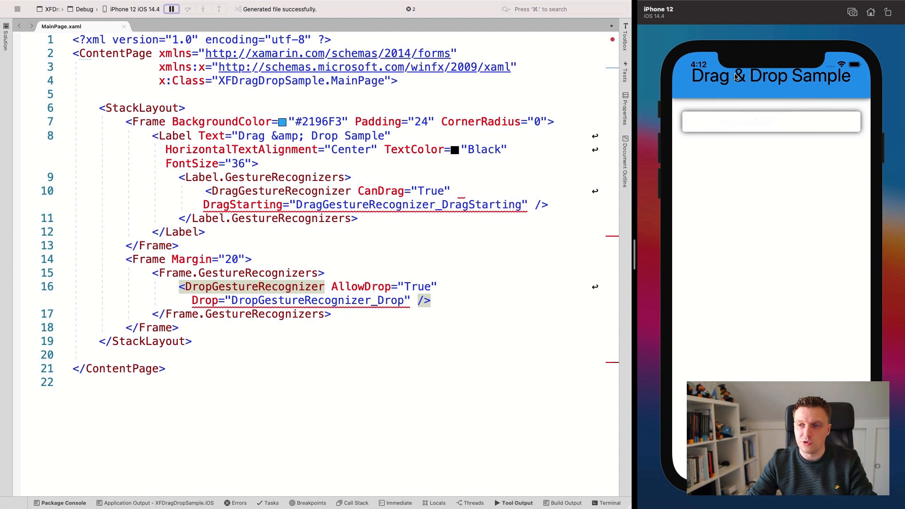
pyautogui.moveTo(766, 115)
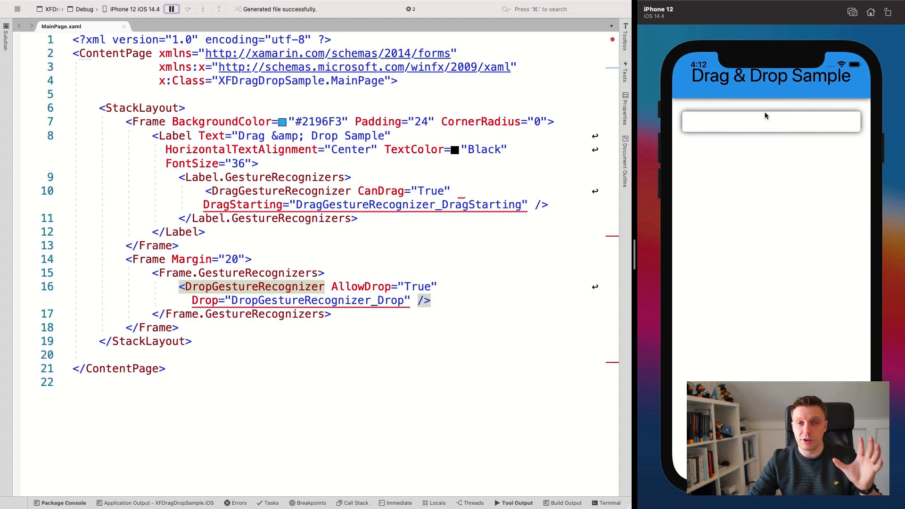
pyautogui.moveTo(497, 172)
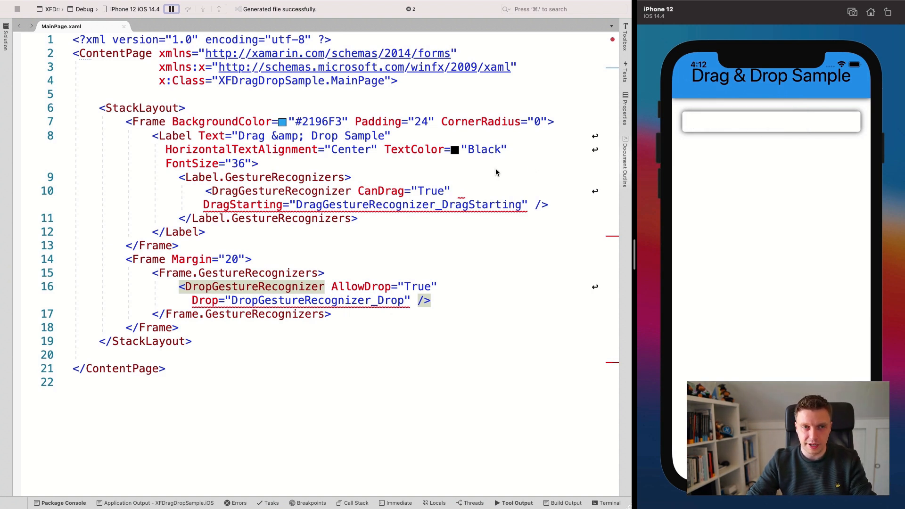
pyautogui.moveTo(338, 204)
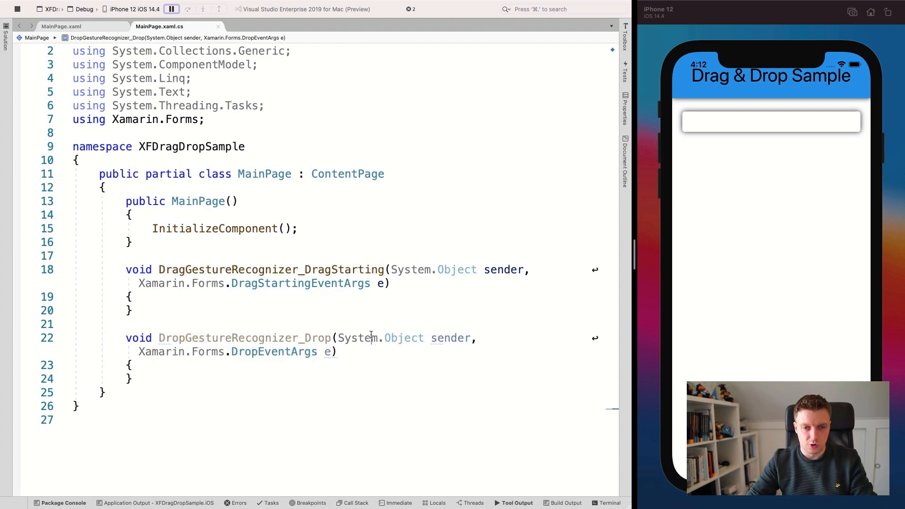
# In DragStarting write var label = (sender as Element)?.Parent as Label;.
pyautogui.click(134, 297)
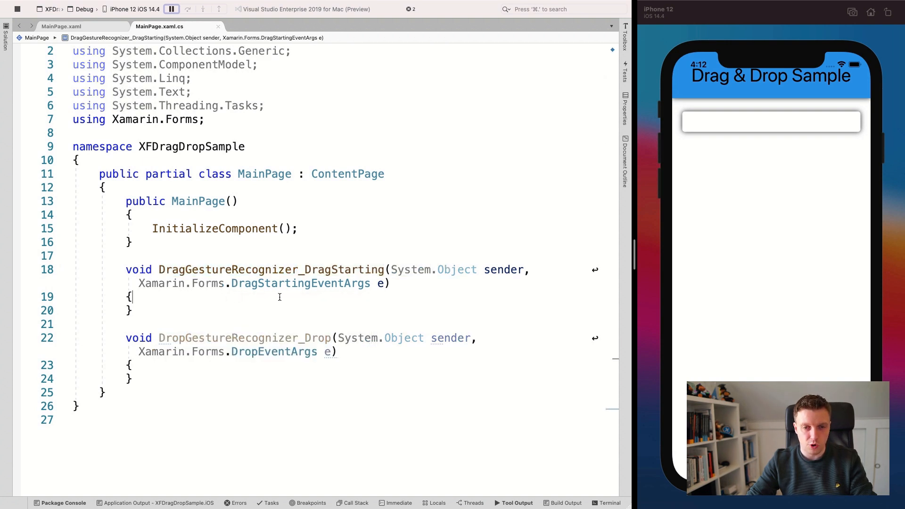
pyautogui.moveTo(240, 287)
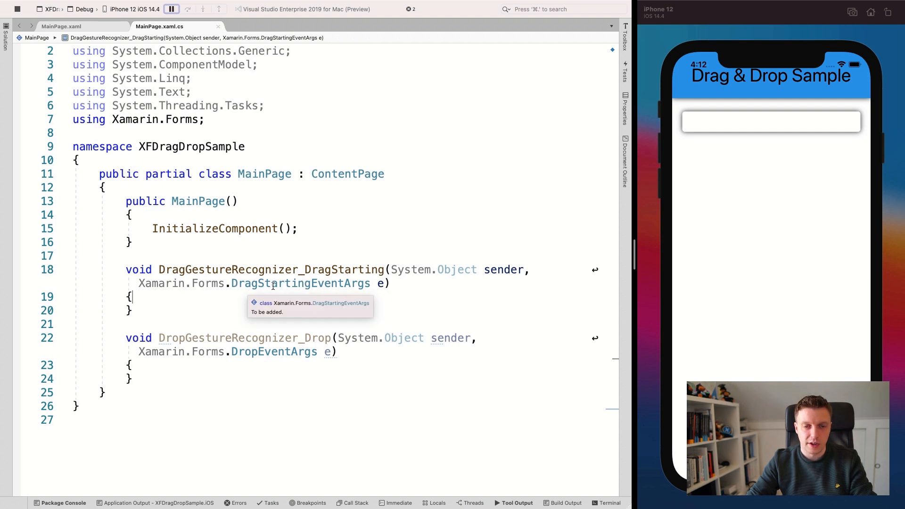
pyautogui.moveTo(172, 300)
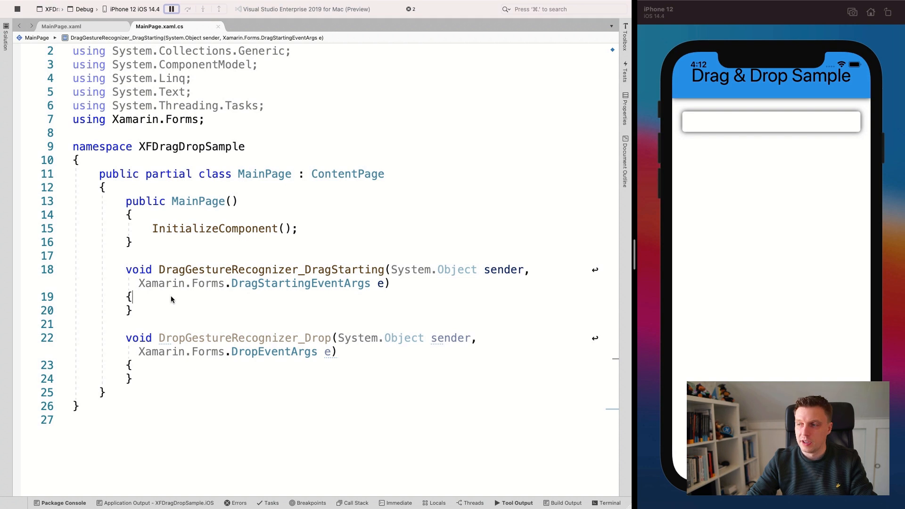
pyautogui.moveTo(294, 289)
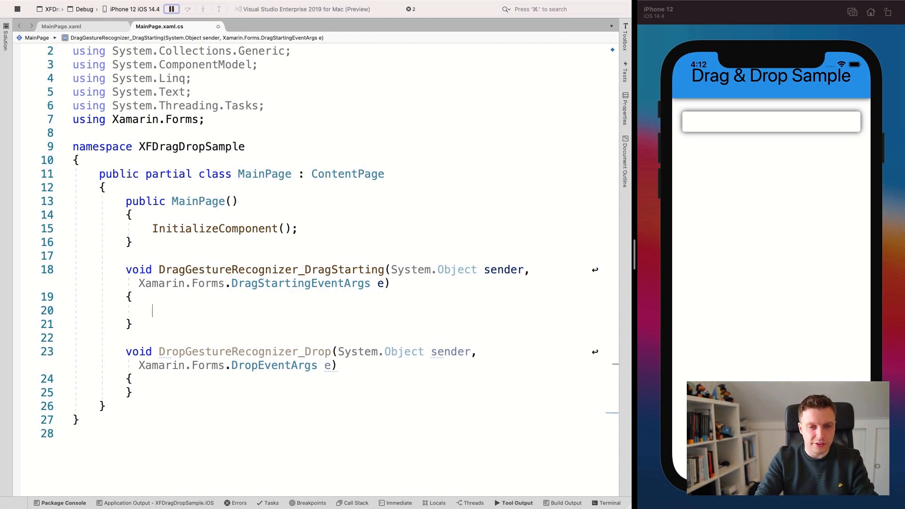
pyautogui.write('L')
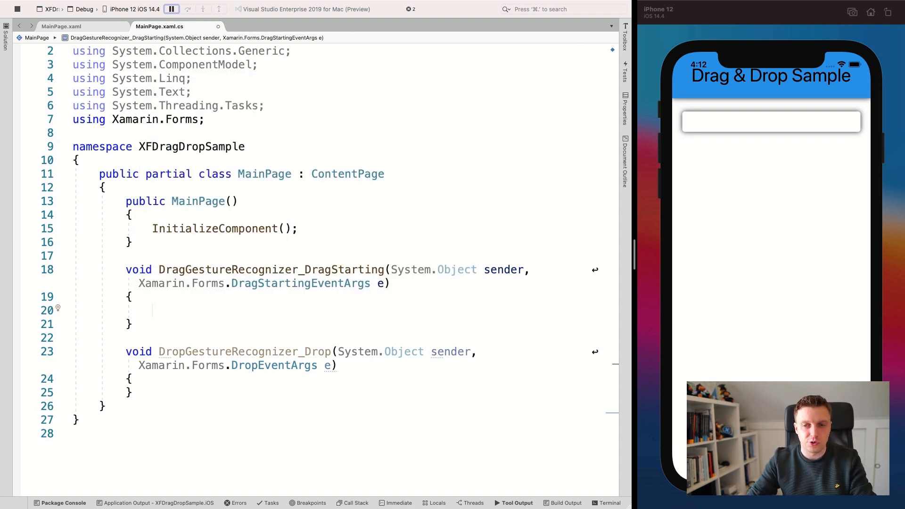
pyautogui.moveTo(504, 270)
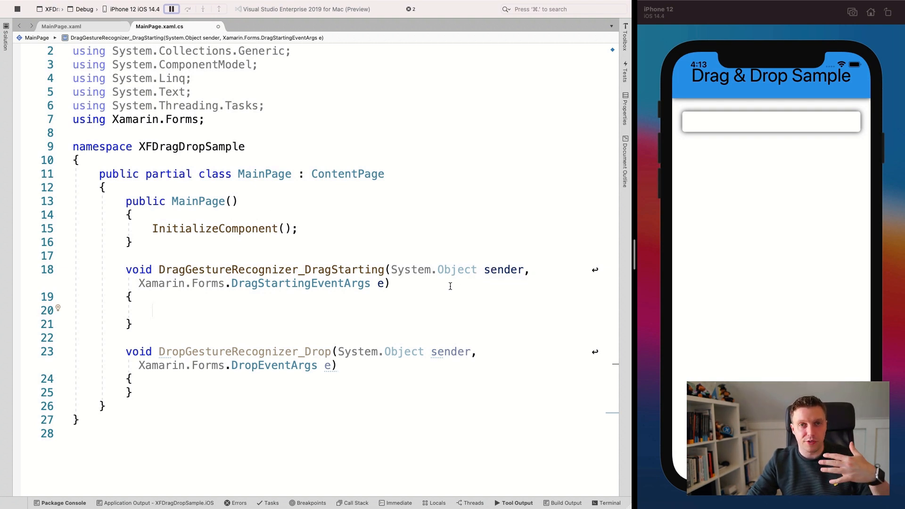
pyautogui.moveTo(429, 303)
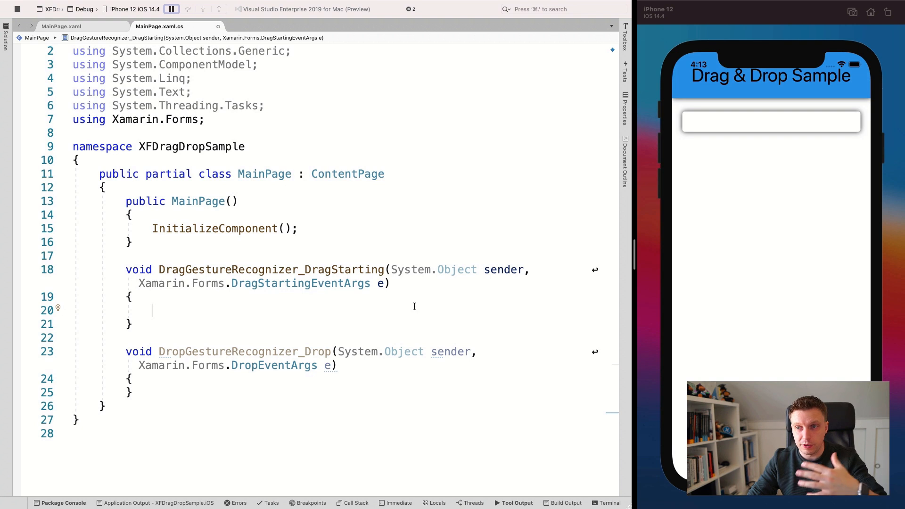
pyautogui.moveTo(307, 337)
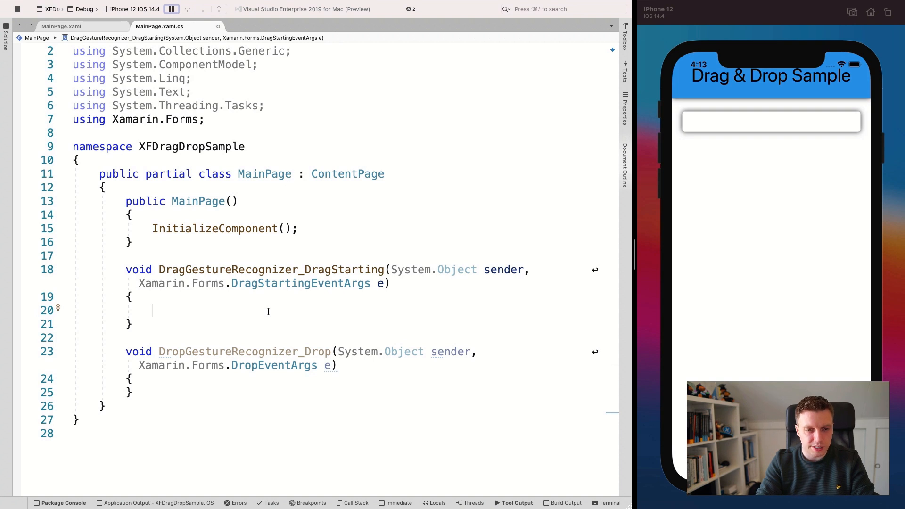
pyautogui.write('var label =')
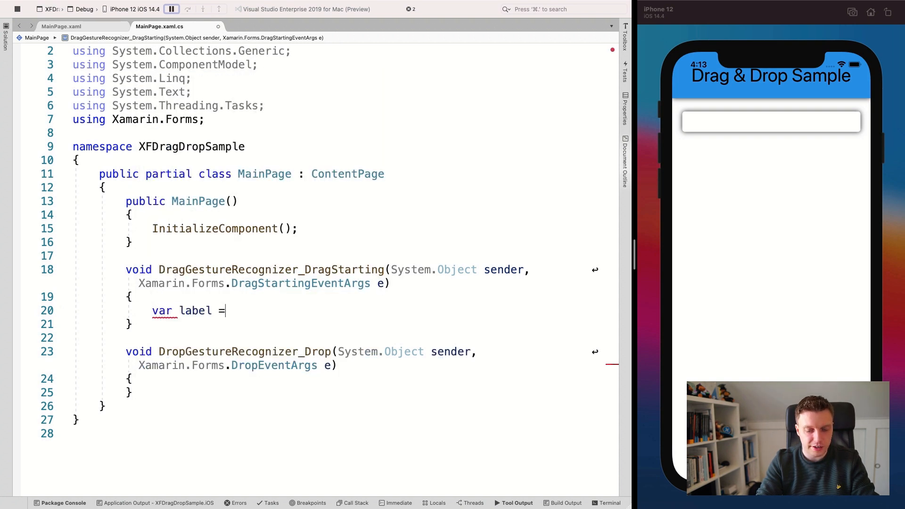
pyautogui.write('()')
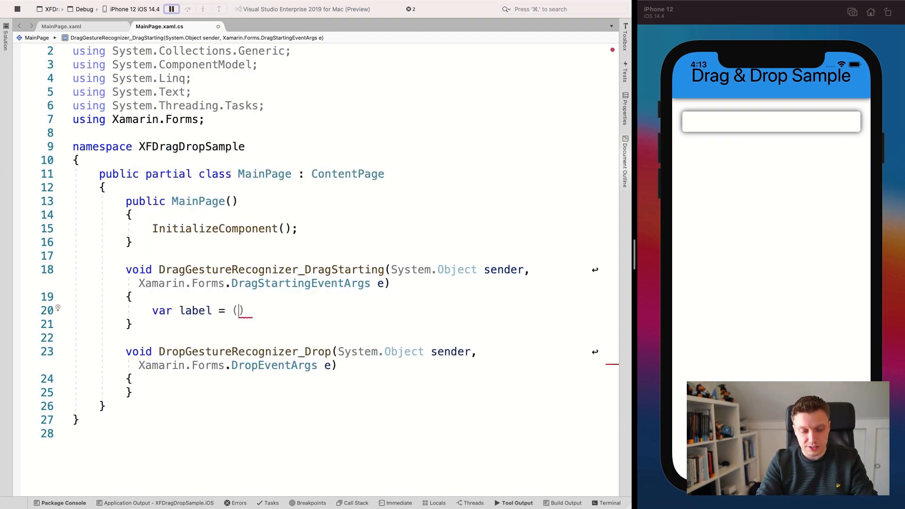
pyautogui.write('sender')
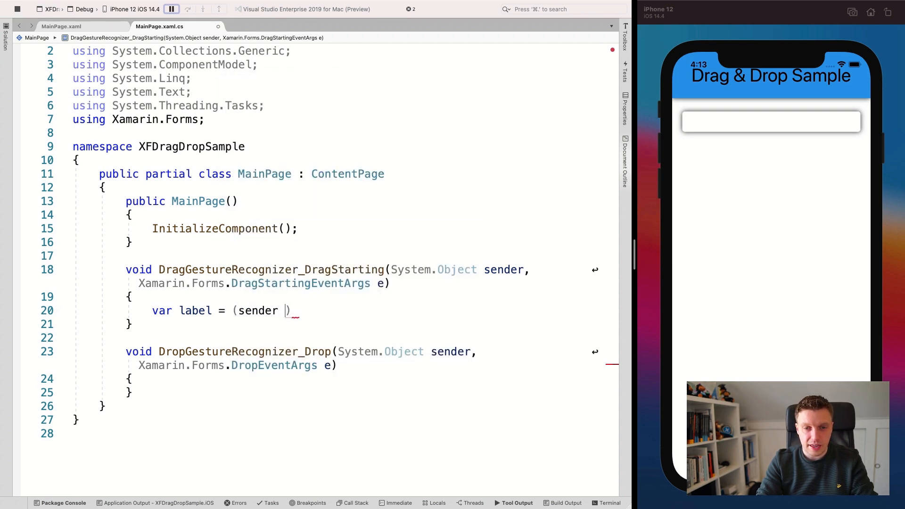
pyautogui.write('as Element')
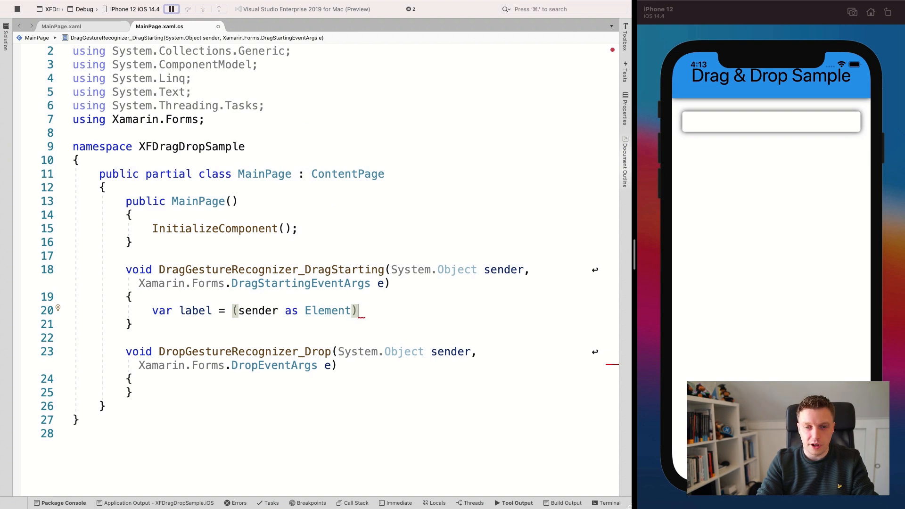
pyautogui.write('.Parent')
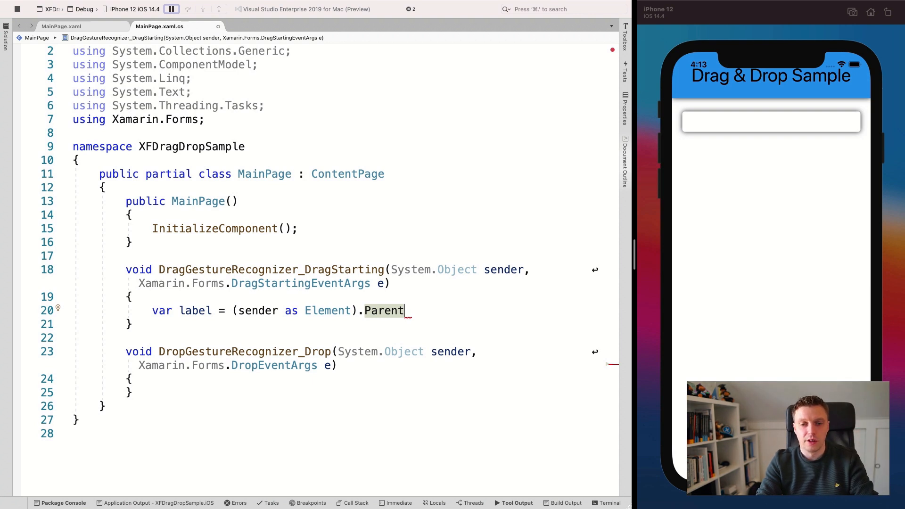
pyautogui.write('as Label;')
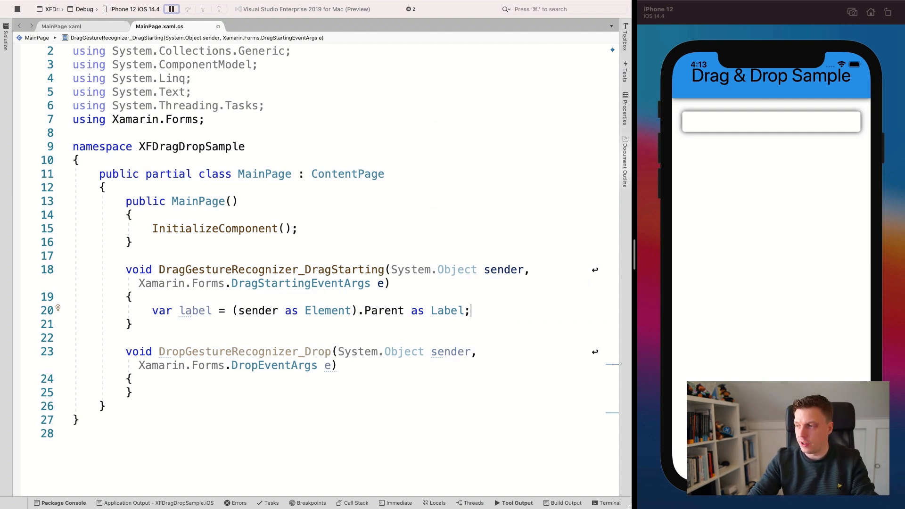
pyautogui.doubleClick(447, 311)
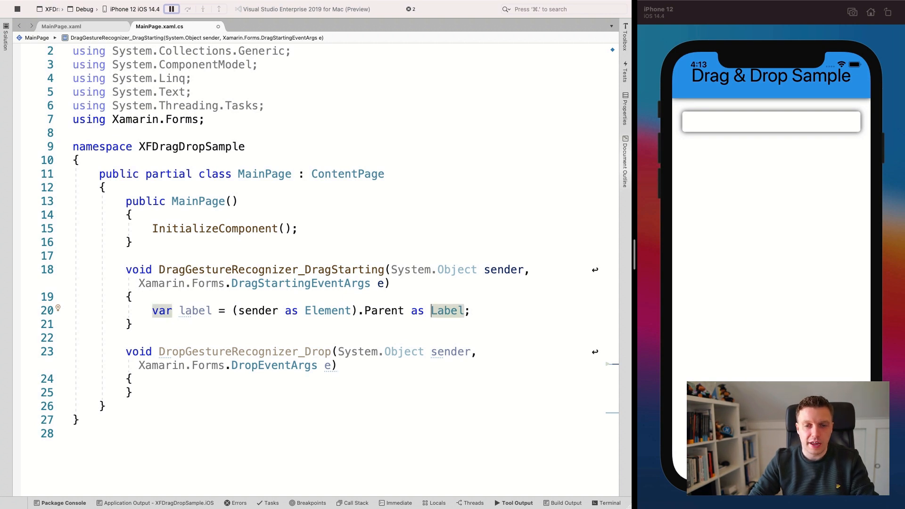
pyautogui.write('?')
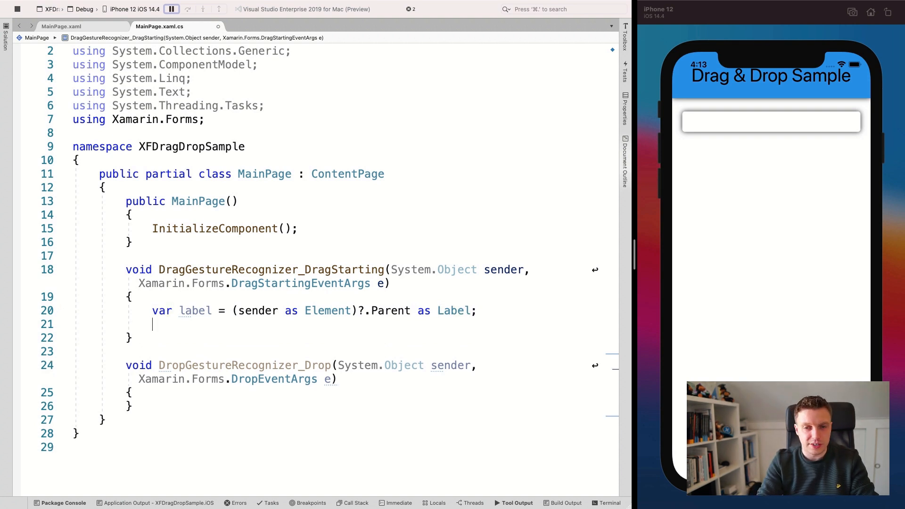
# Add e.Data.Properties.Add("Text", label.Text); to the DragStarting handler.
pyautogui.write('e.')
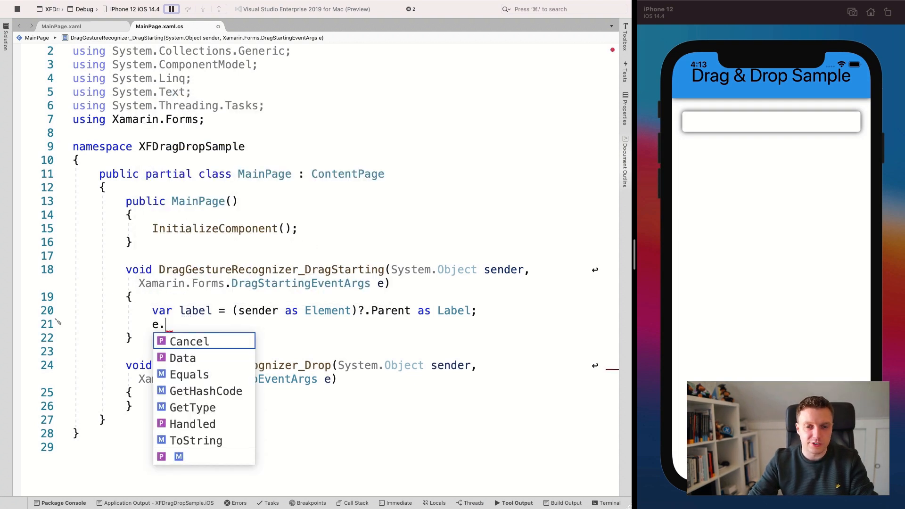
pyautogui.moveTo(364, 241)
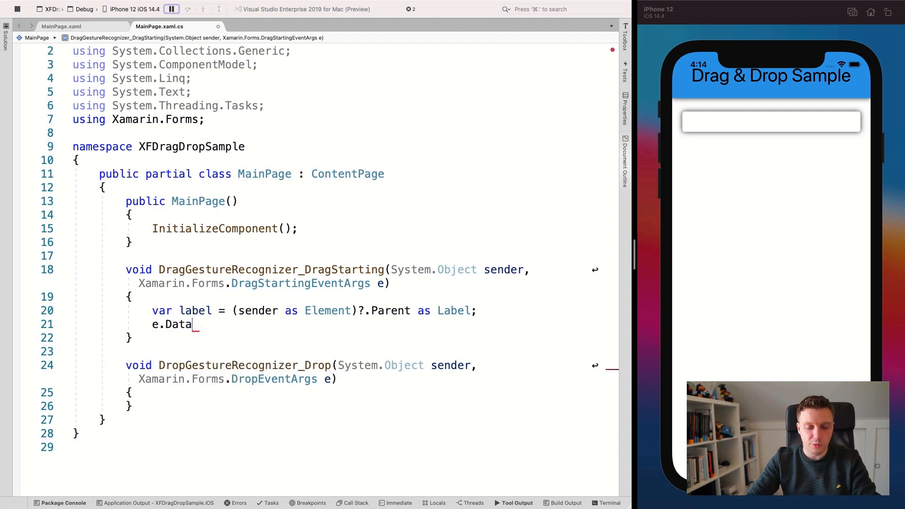
pyautogui.write('.')
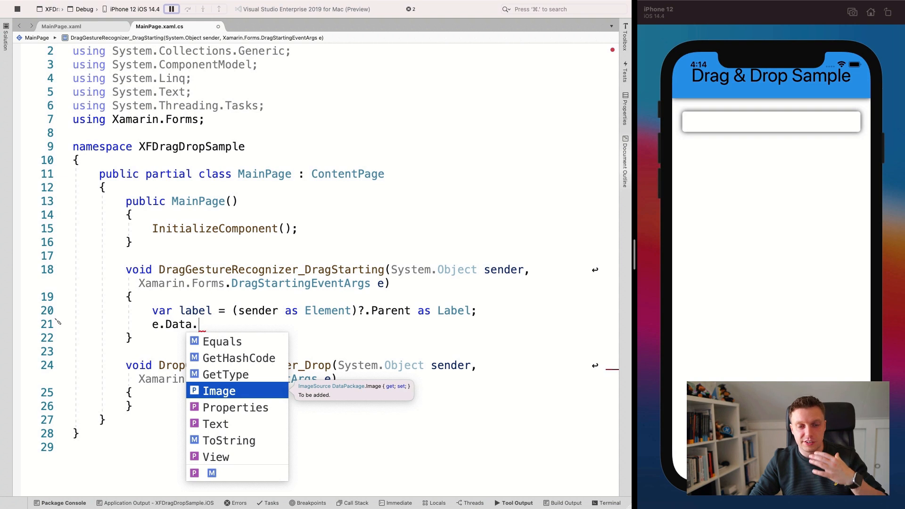
pyautogui.press('Down')
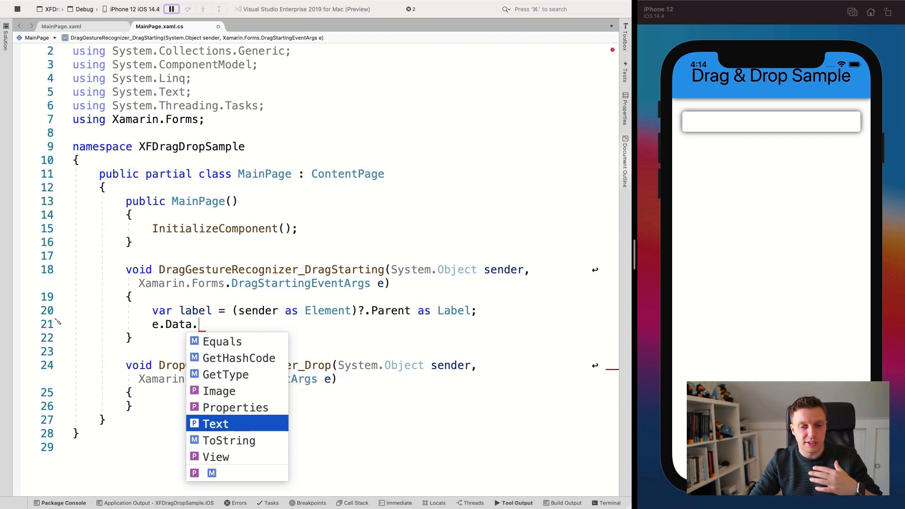
pyautogui.moveTo(215, 423)
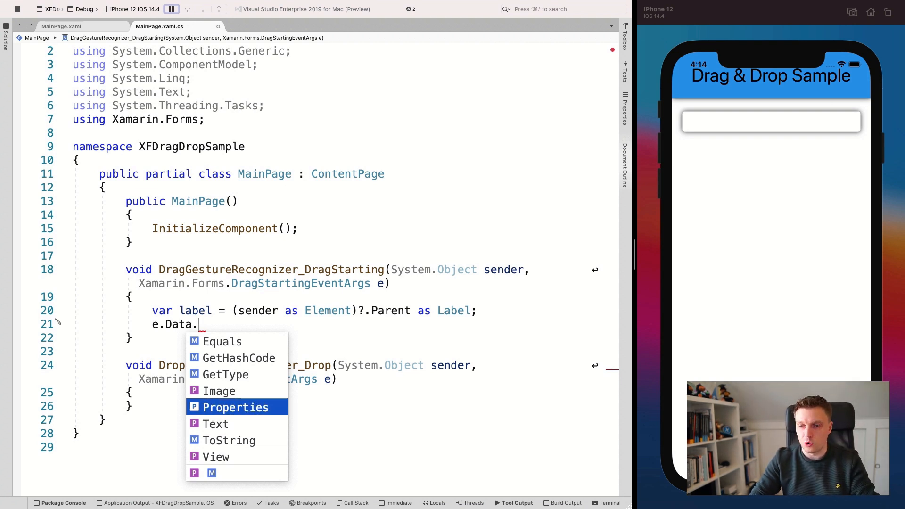
pyautogui.write('Properties.Add')
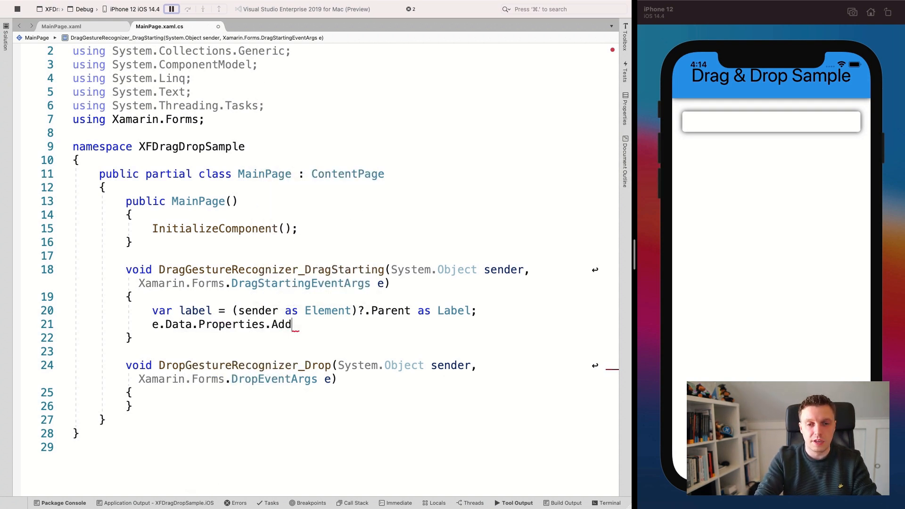
pyautogui.write('(e')
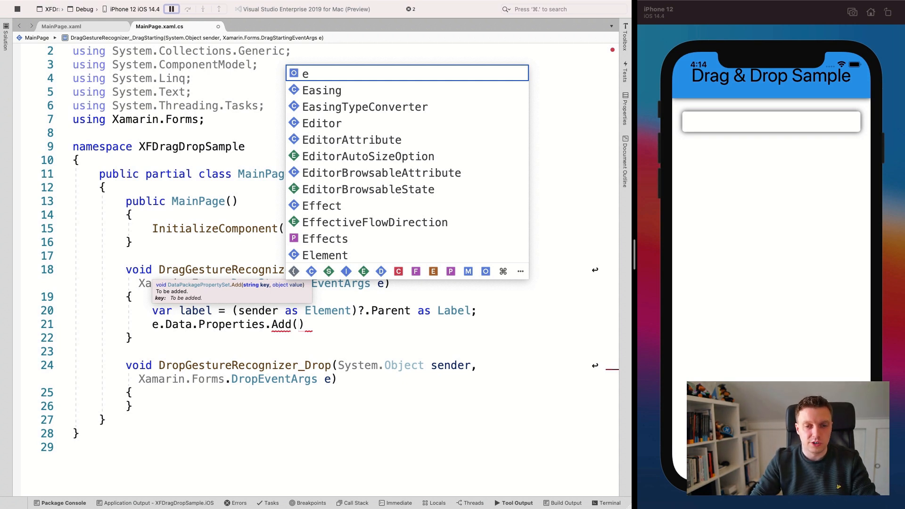
pyautogui.write('"')
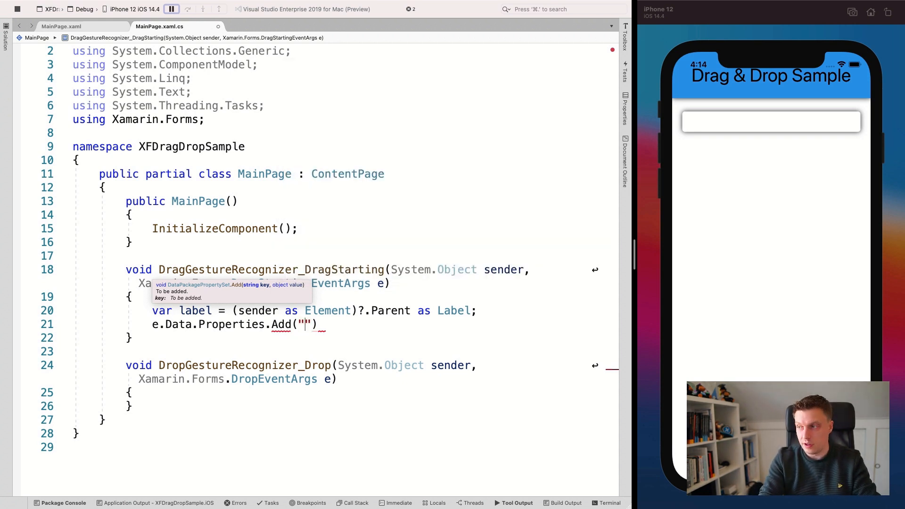
pyautogui.write('T')
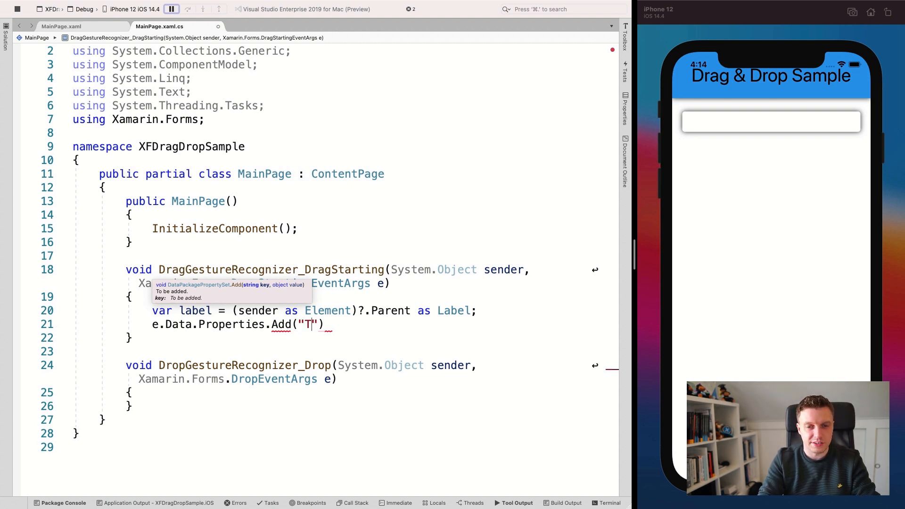
pyautogui.write('ext", "')
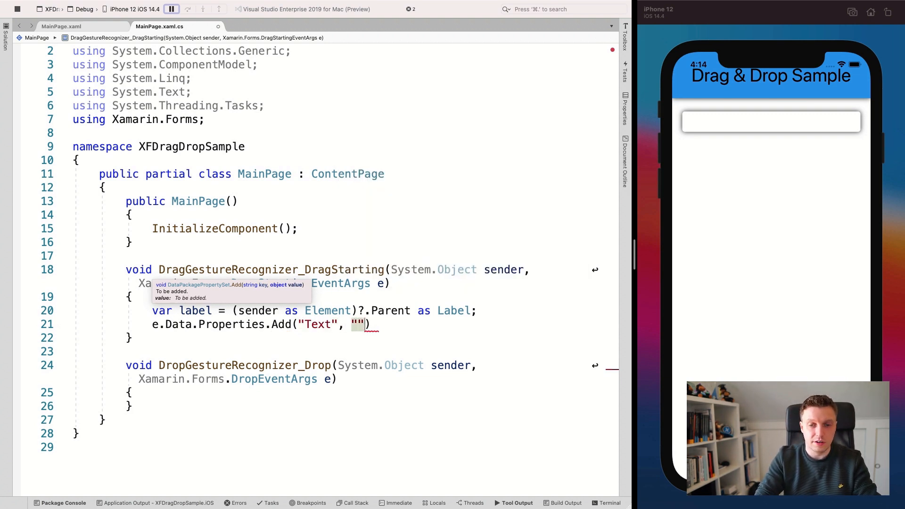
pyautogui.write('a')
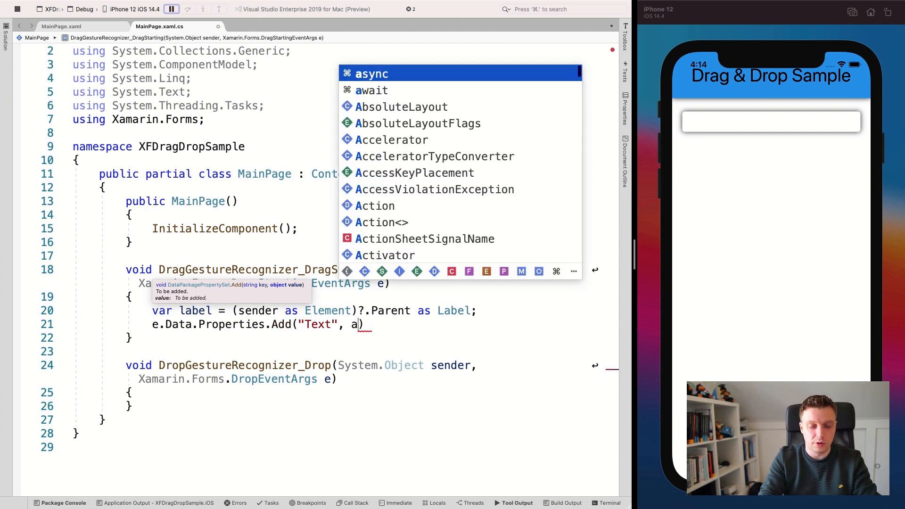
pyautogui.write('label.te')
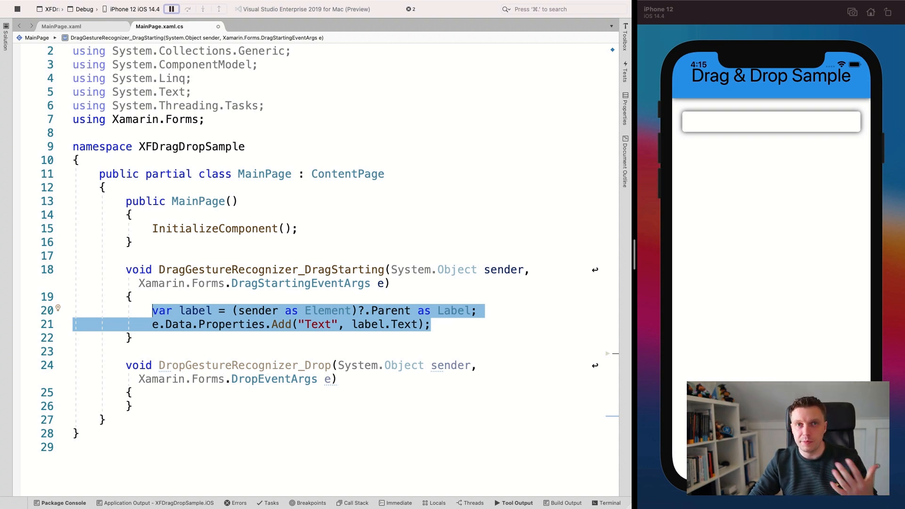
# In the Drop handler write var data = e.Data.Properties["Text"];.
pyautogui.click(432, 324)
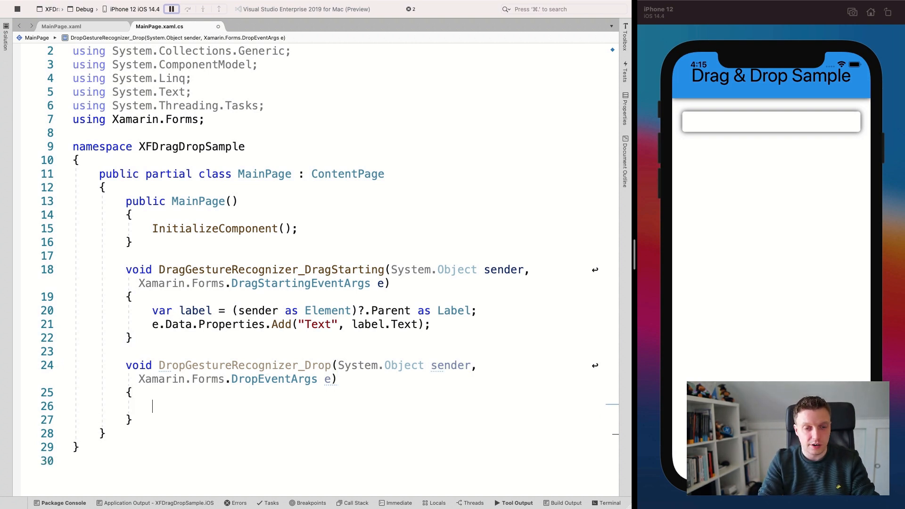
pyautogui.write('var')
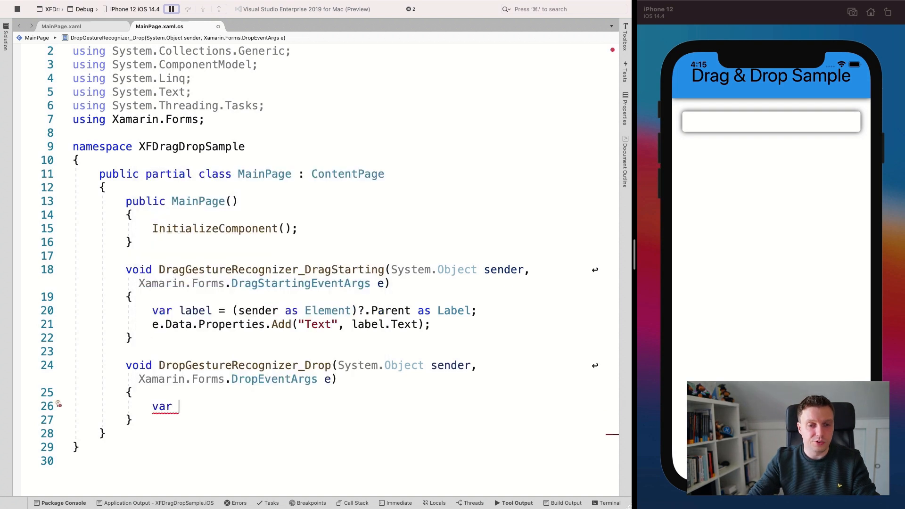
pyautogui.moveTo(151, 324); pyautogui.dragTo(345, 324)
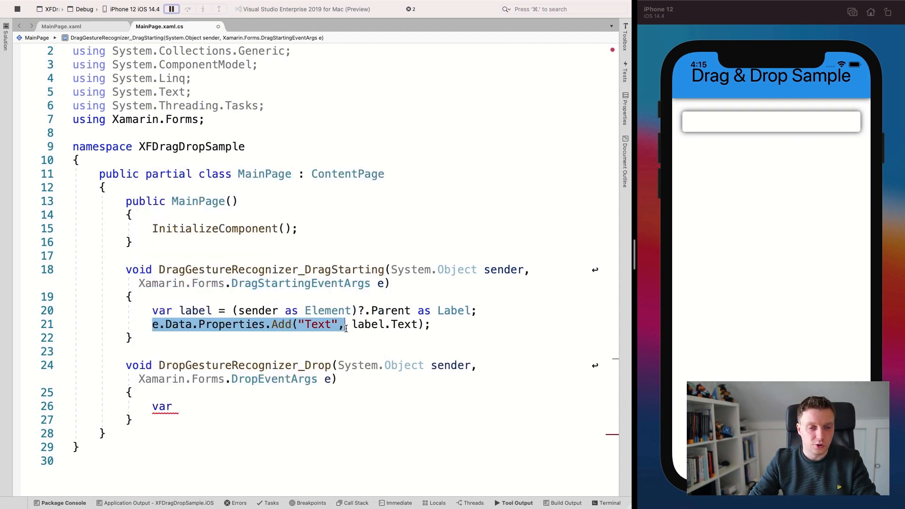
pyautogui.write('data')
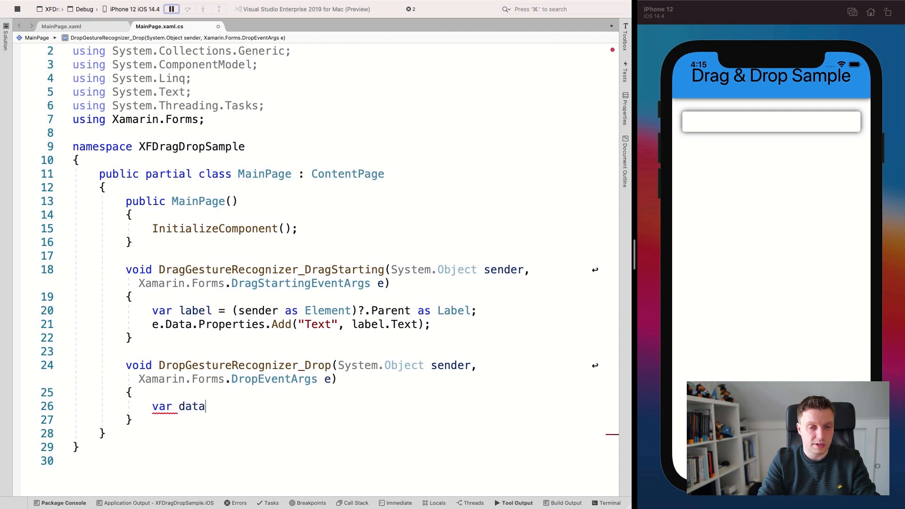
pyautogui.write('=')
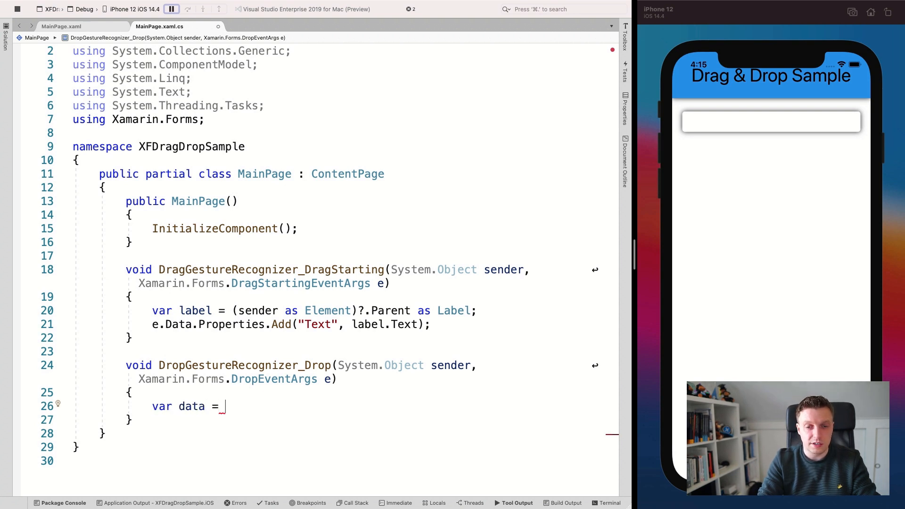
pyautogui.write('e.Data')
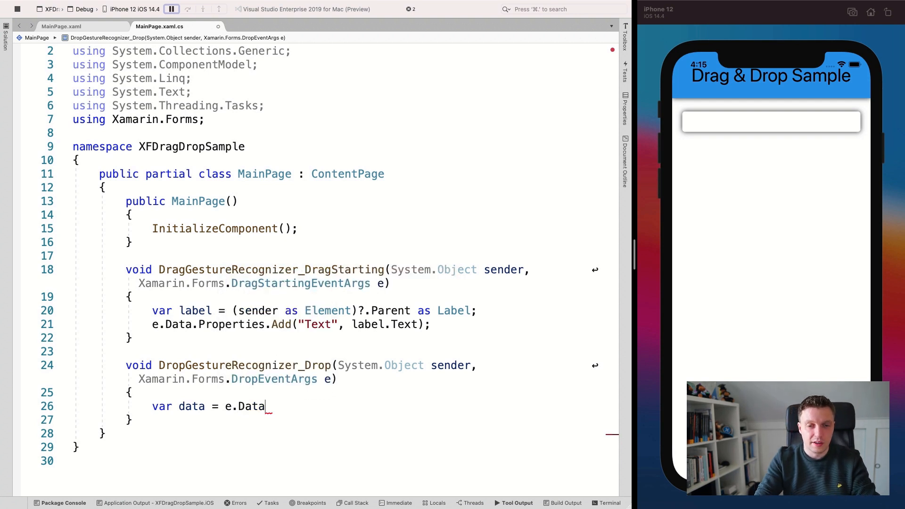
pyautogui.write('.Properties')
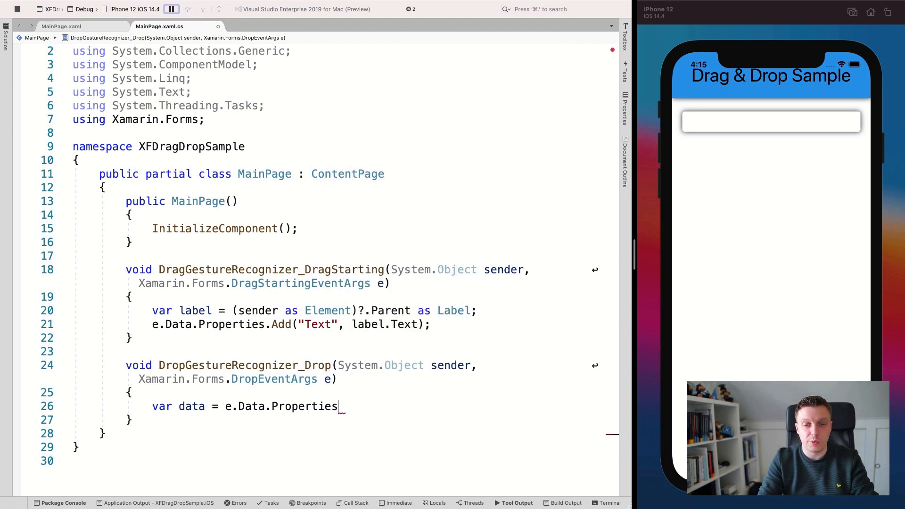
pyautogui.write('[""]')
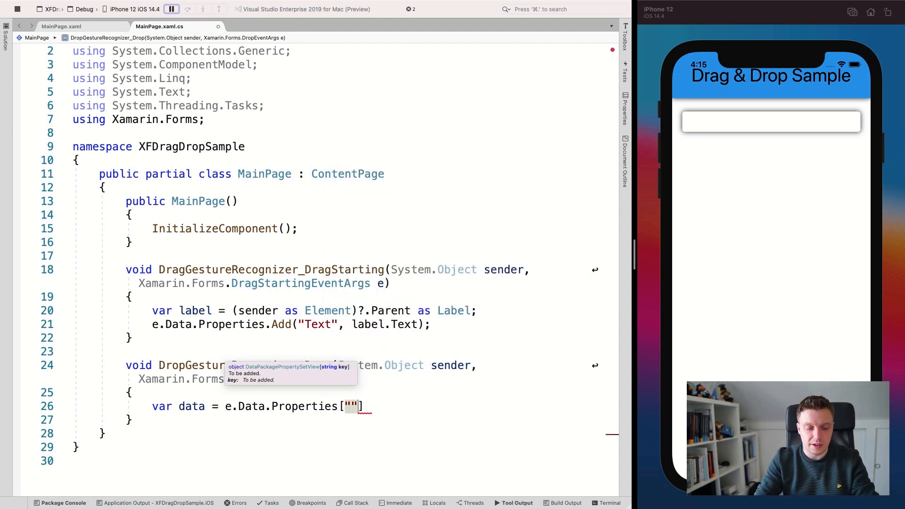
pyautogui.write('Text')
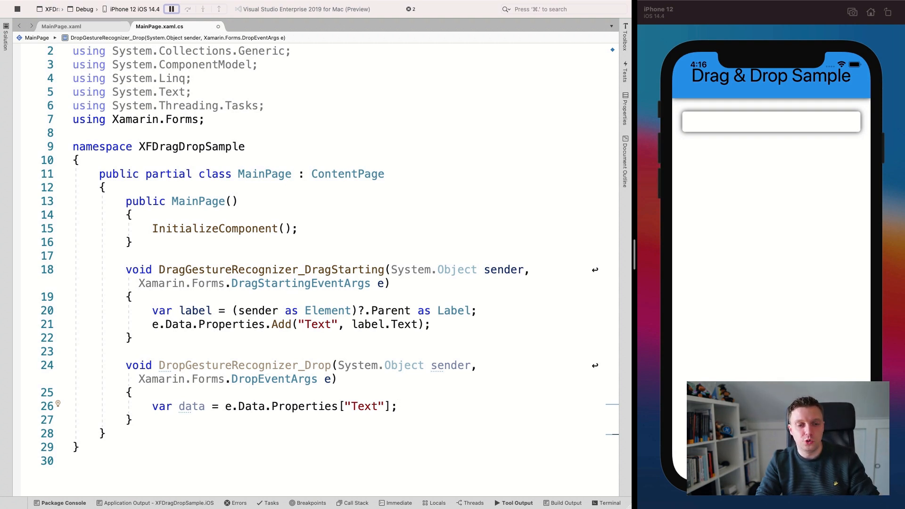
# Comment out the property lines and call e.Data.GetTextAsync() prefixed with Frame in the Drop handler.
pyautogui.write('e.')
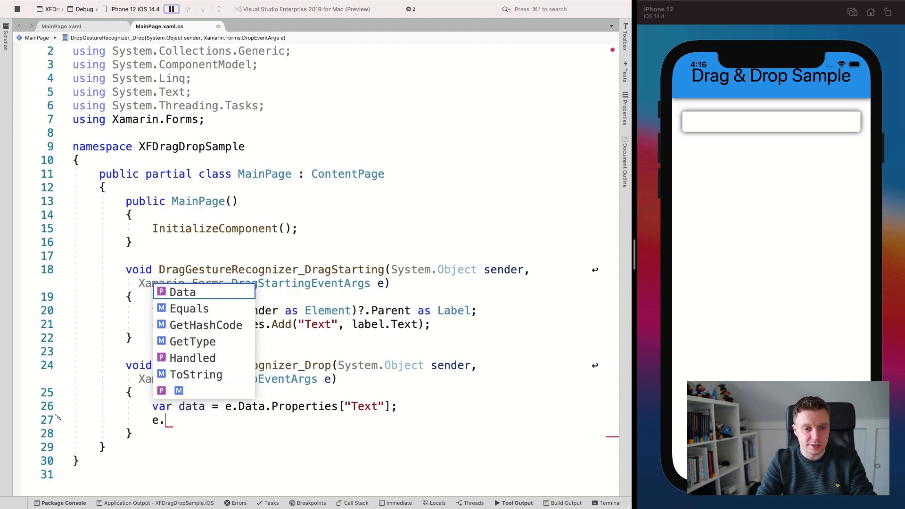
pyautogui.write('Data.g')
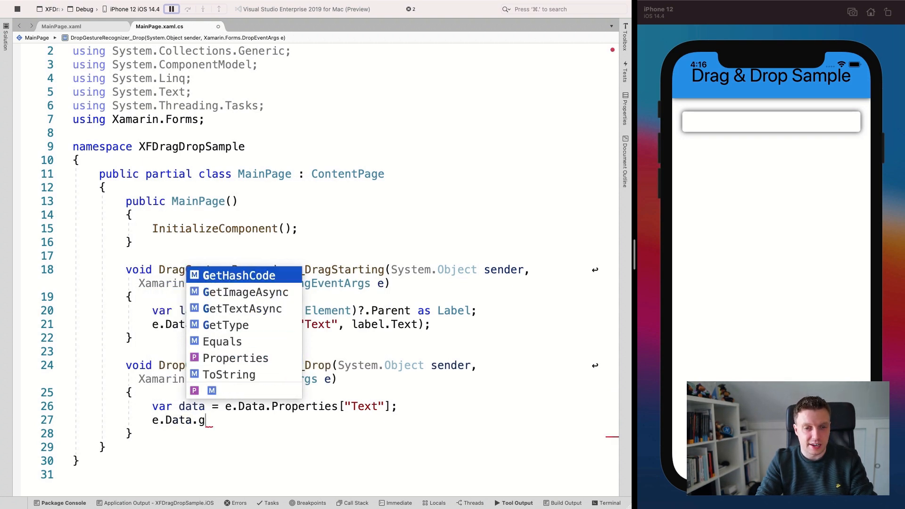
pyautogui.write('e')
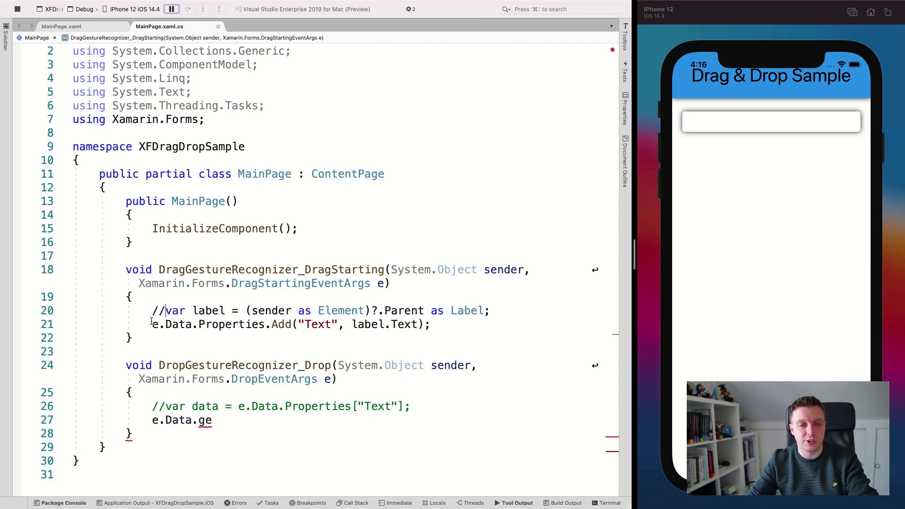
pyautogui.write('//')
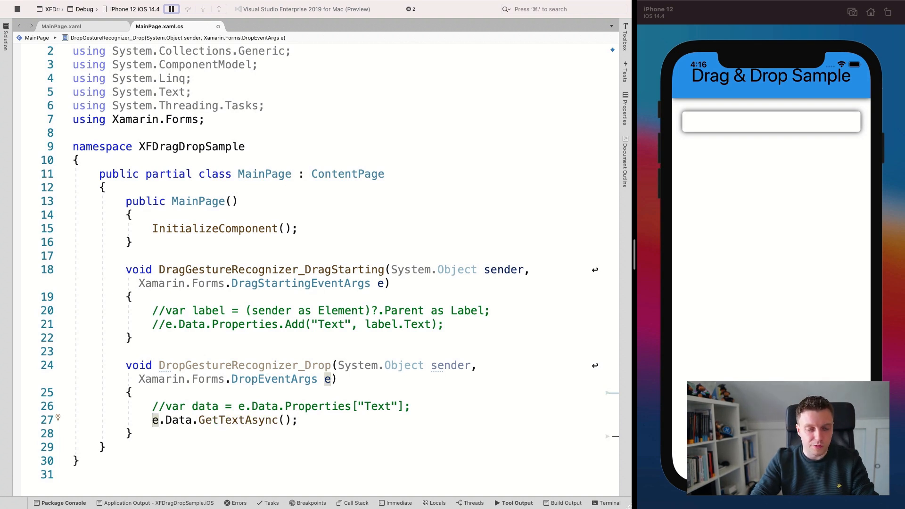
pyautogui.write('Frame')
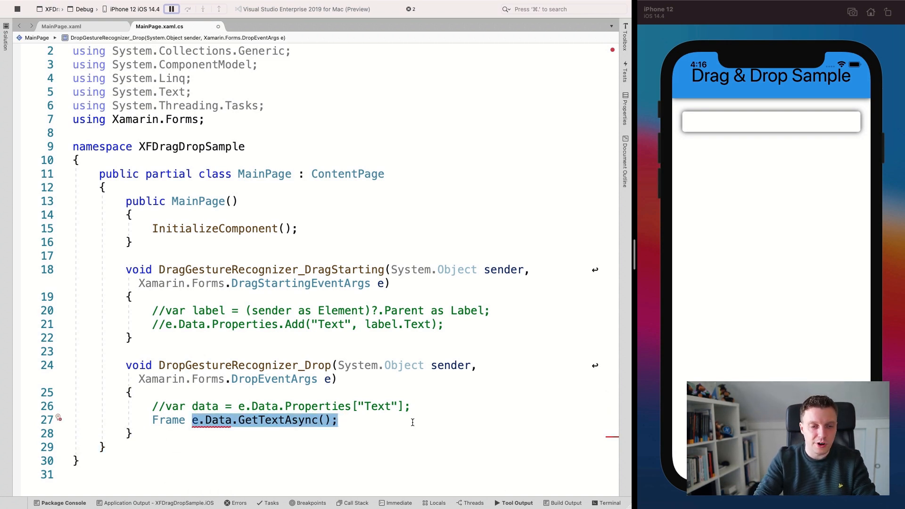
# Write var frame = (sender as Element)?.Parent as Frame; and uncomment the drag handler line.
pyautogui.write('var frame =')
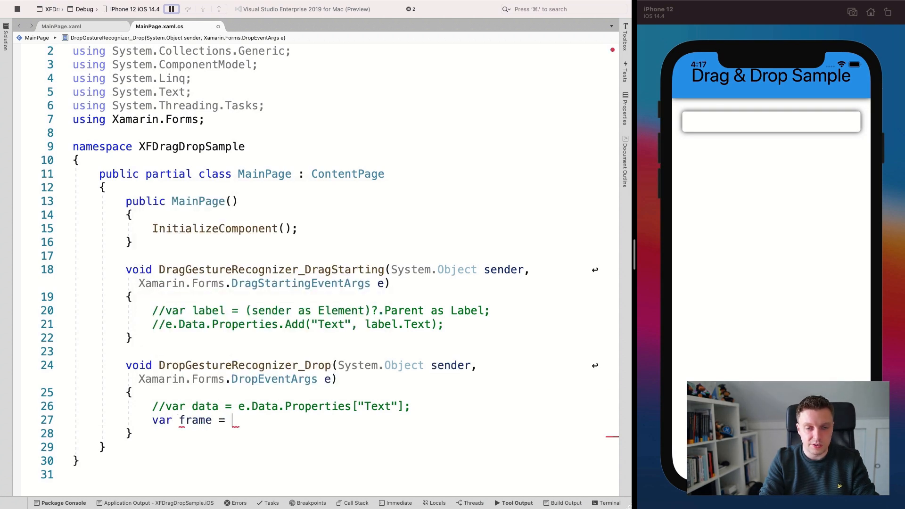
pyautogui.write('r')
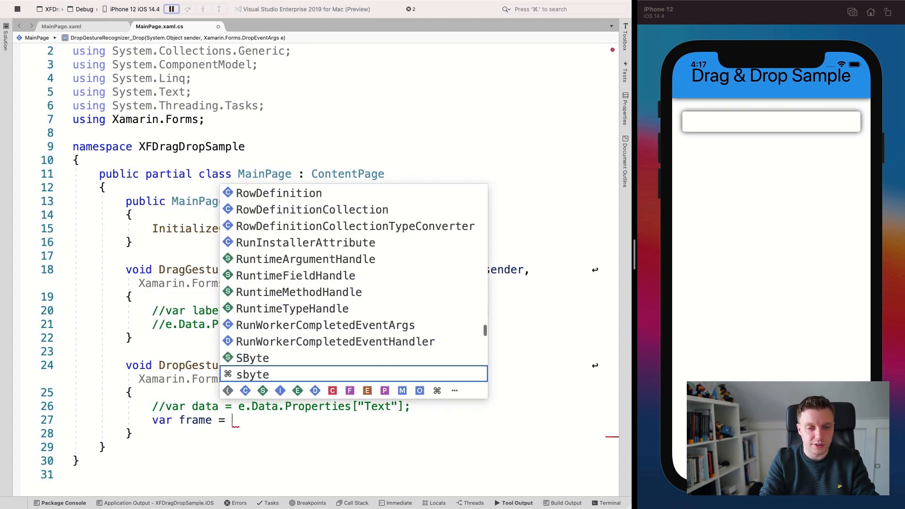
pyautogui.write('(sender.')
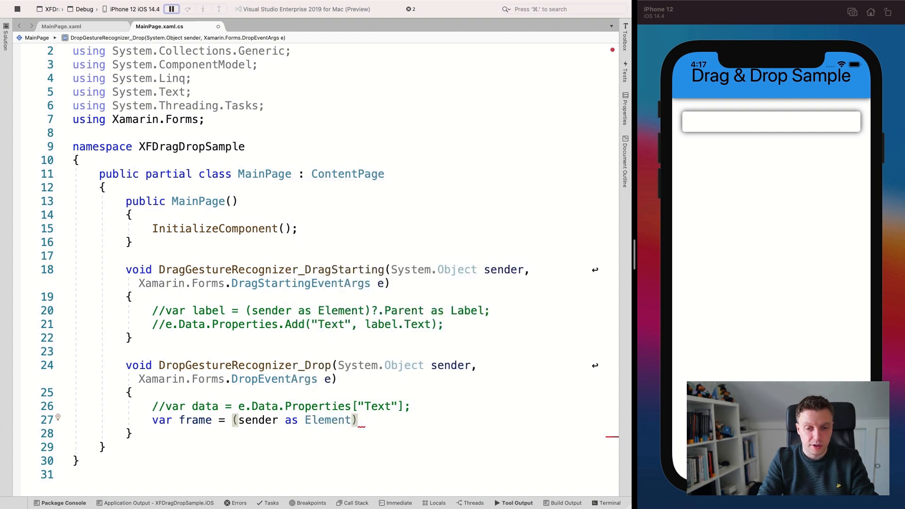
pyautogui.write('?.Parent')
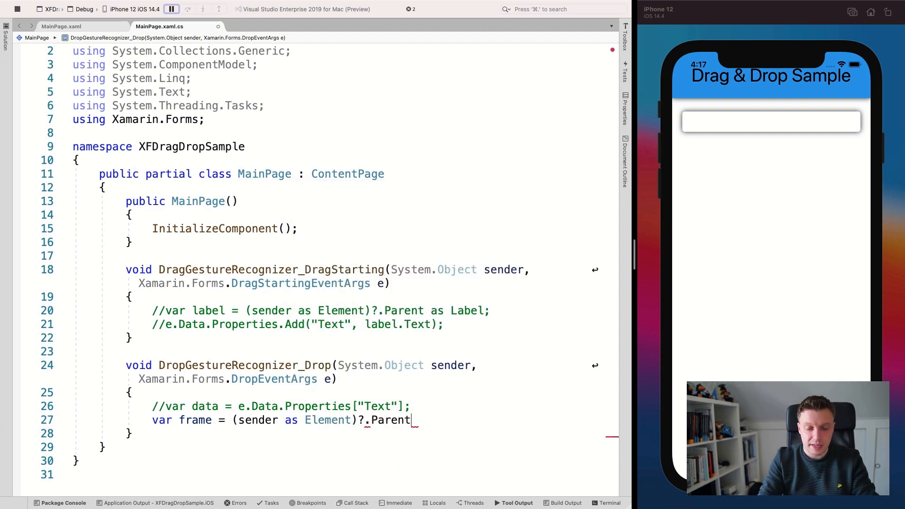
pyautogui.write('as Ff')
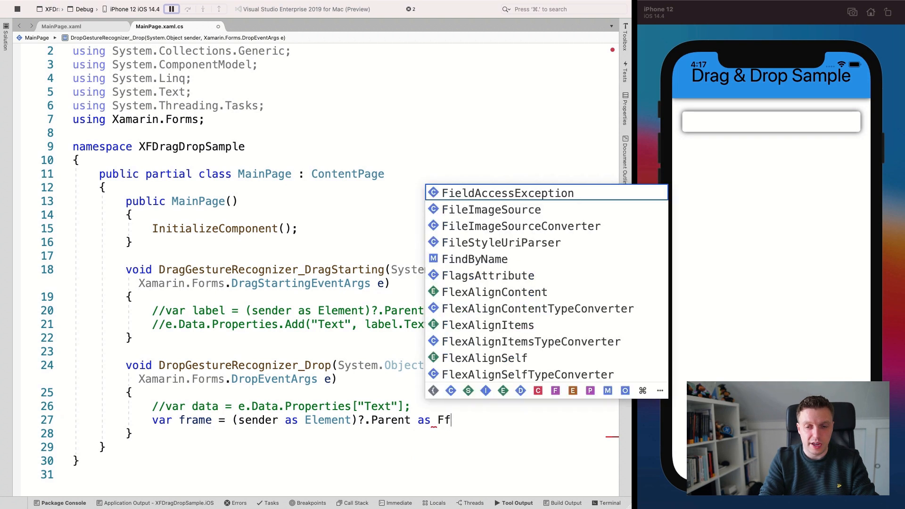
pyautogui.write('rame;')
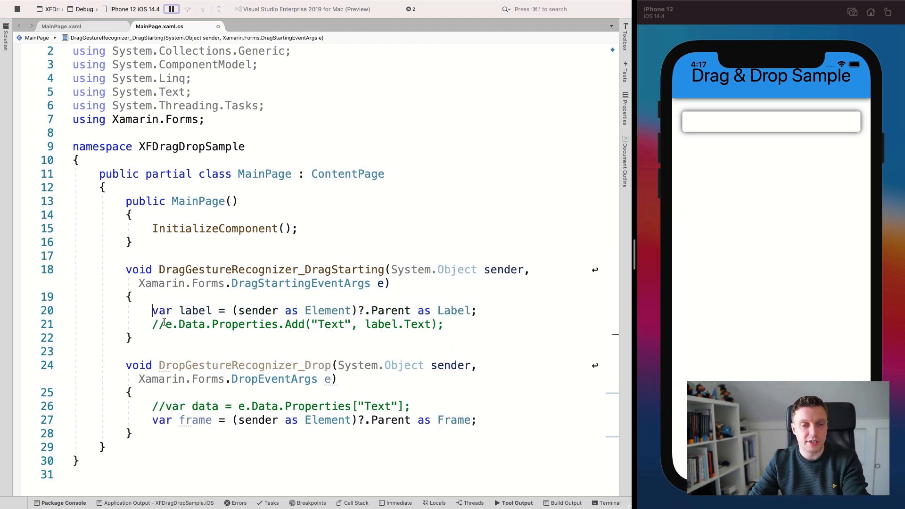
pyautogui.click(158, 324)
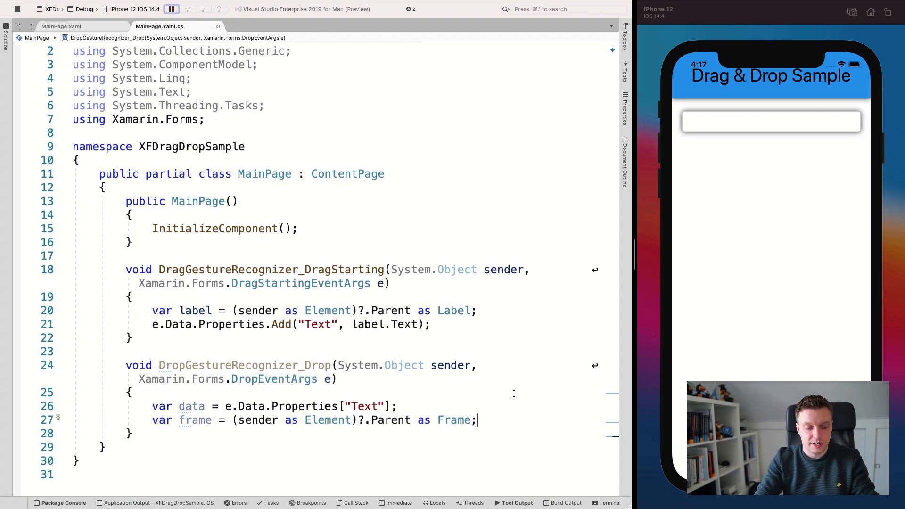
# Set frame.Content = new Label { Text = data }; in the drop handler.
pyautogui.write('frame.ad')
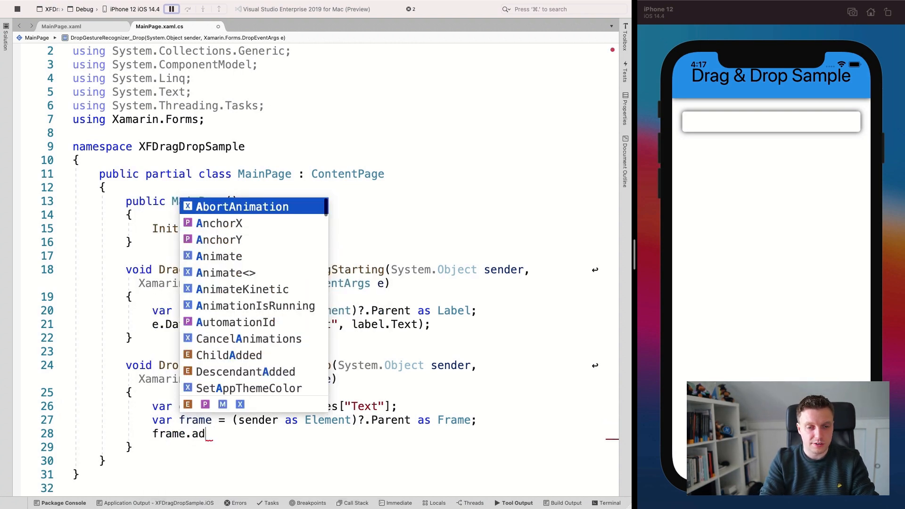
pyautogui.write('con')
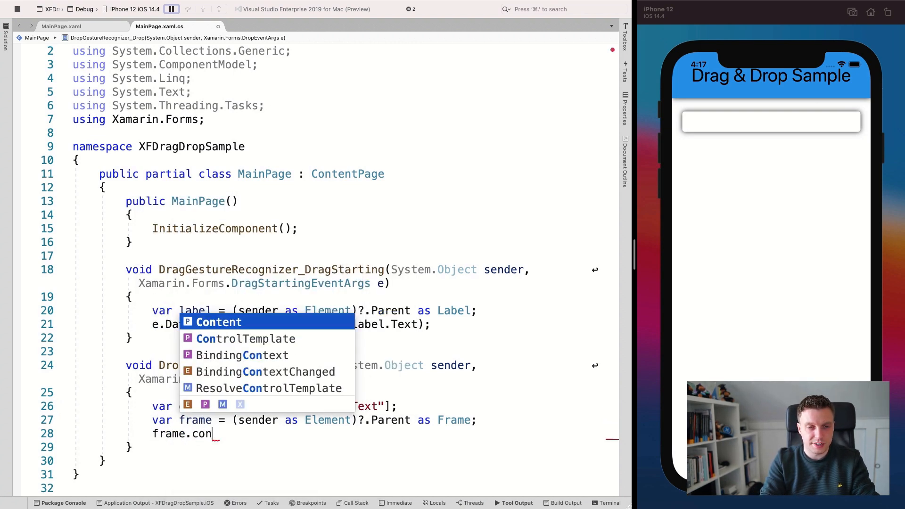
pyautogui.write('tent')
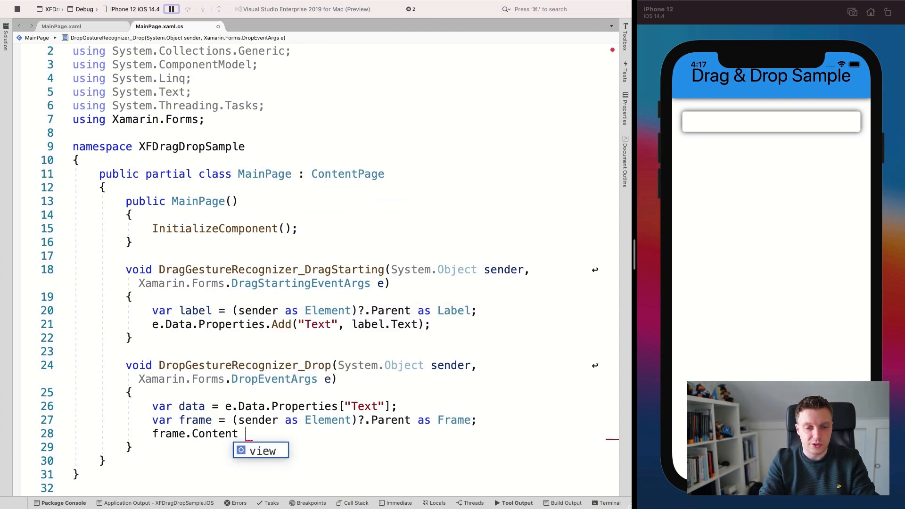
pyautogui.write('= new Label')
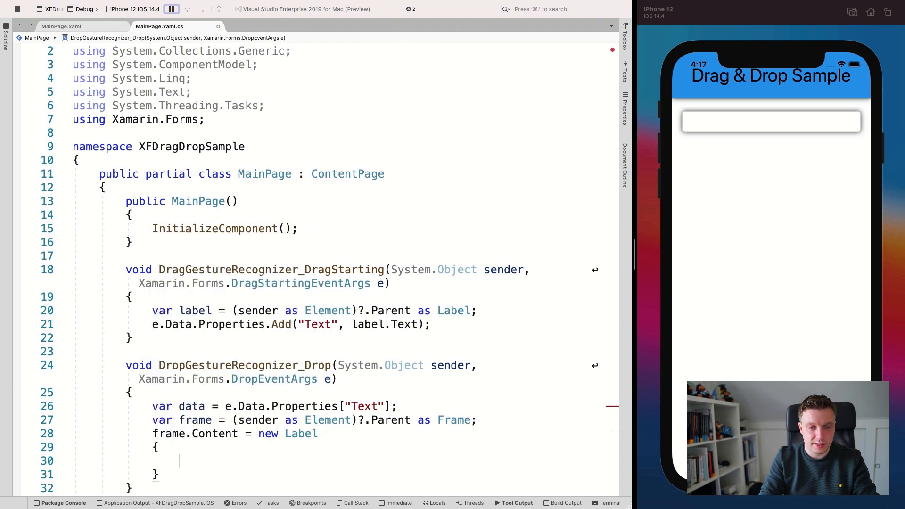
pyautogui.write(';')
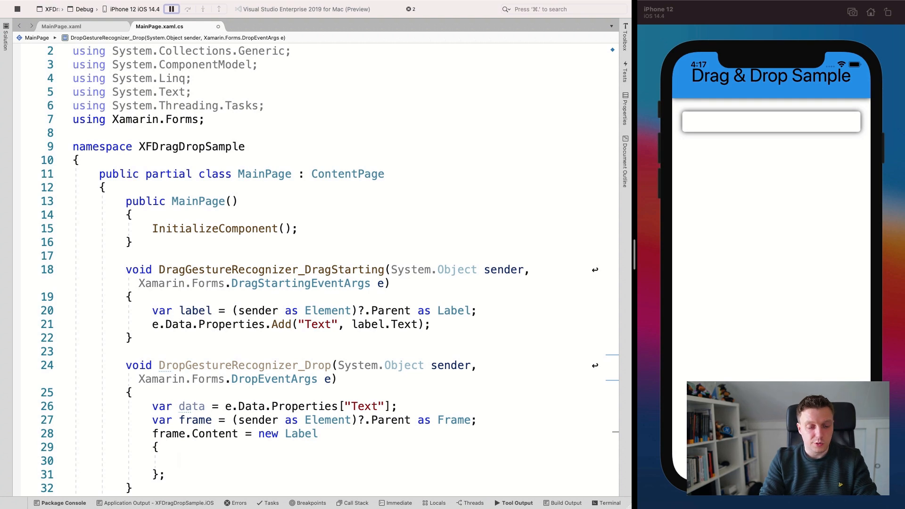
pyautogui.write('Text')
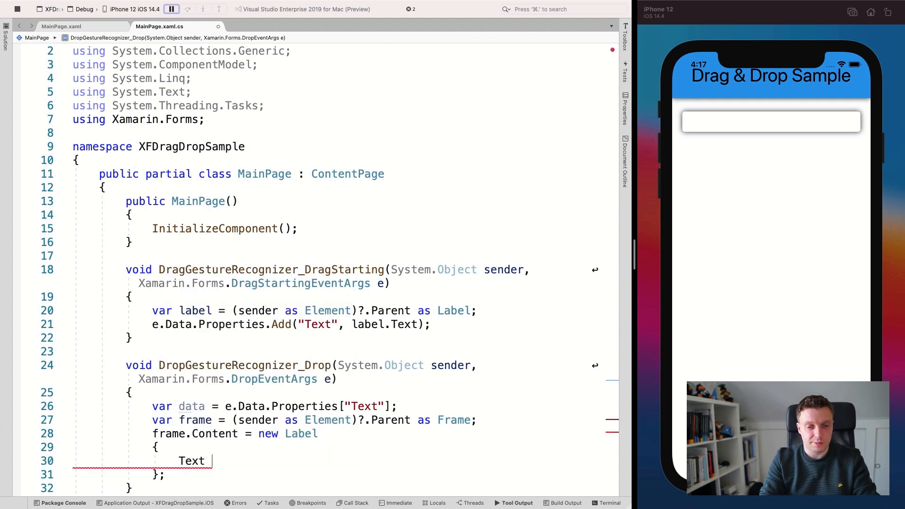
pyautogui.write('= data;')
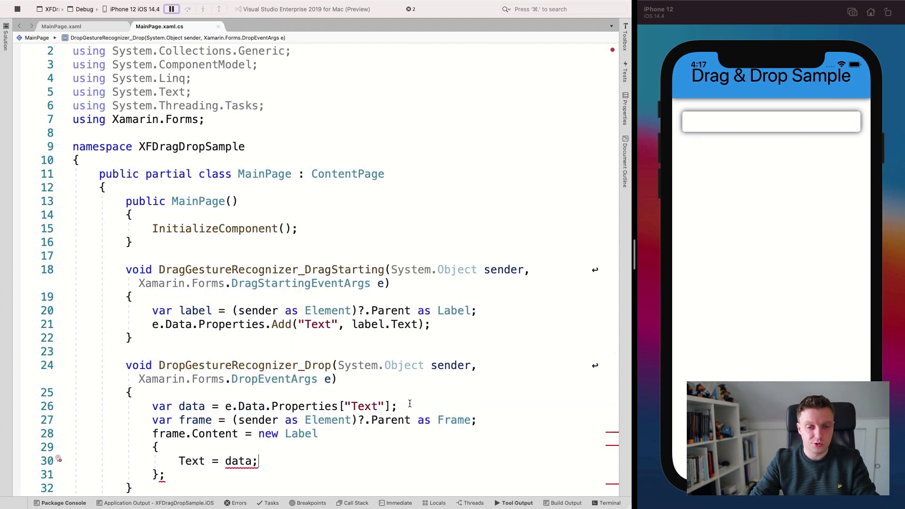
# Append .ToString() to the e.Data.Properties["Text"] value and tidy the handler code.
pyautogui.write('.')
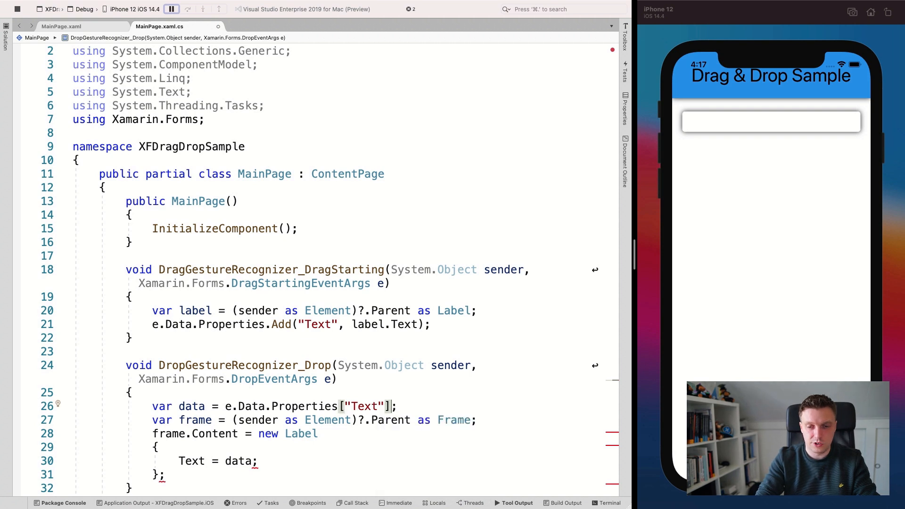
pyautogui.write('.ToString()')
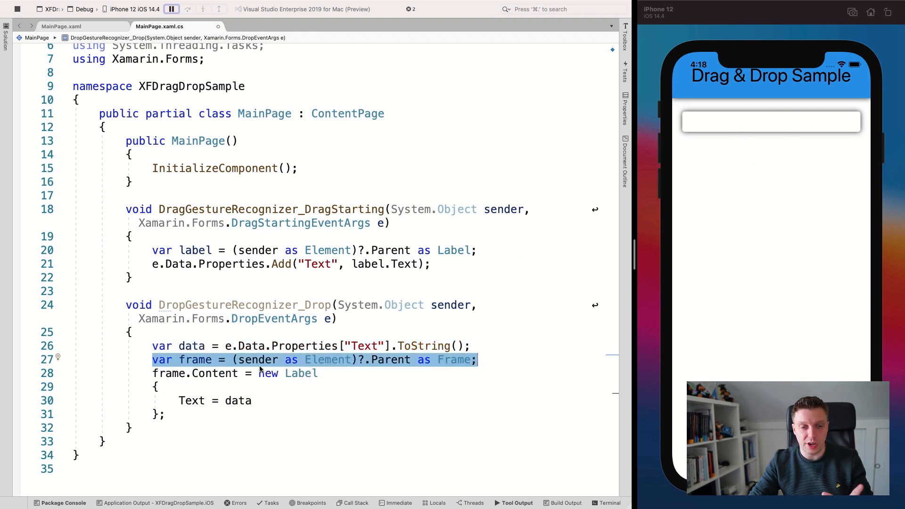
pyautogui.click(166, 373)
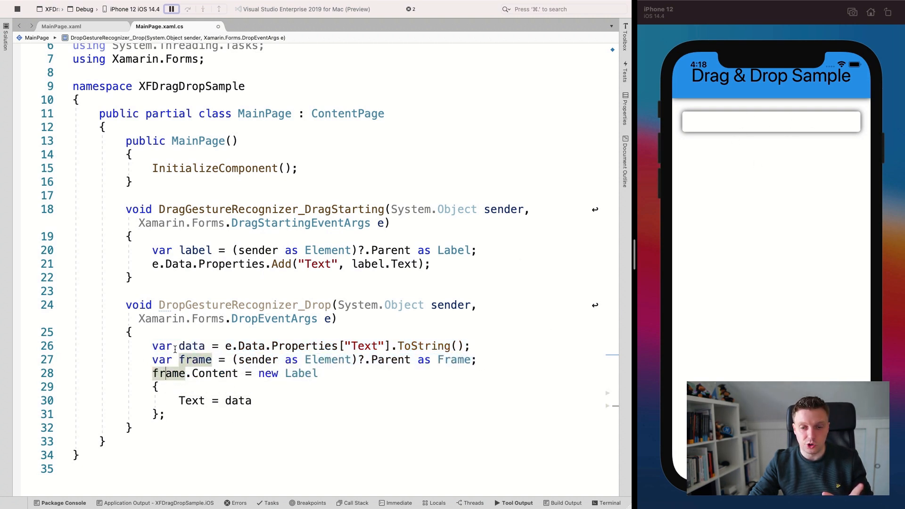
pyautogui.click(490, 345)
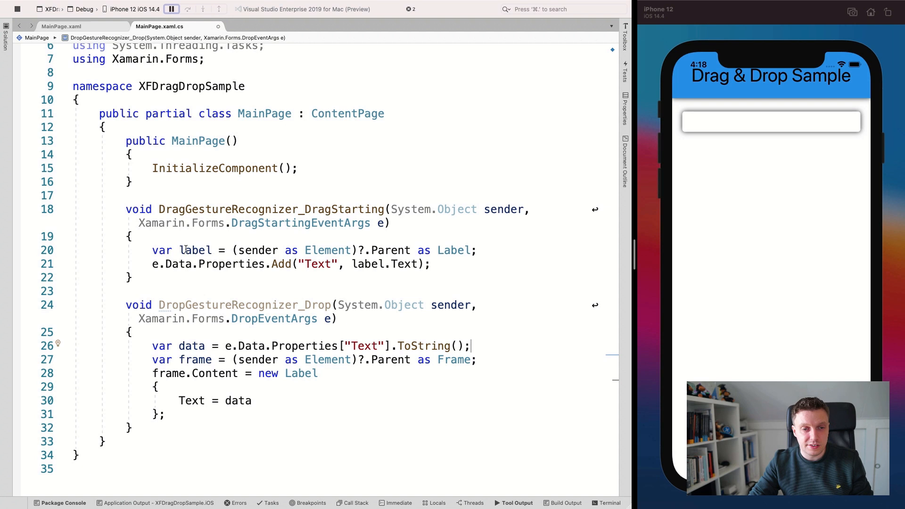
pyautogui.moveTo(151, 250); pyautogui.dragTo(429, 264)
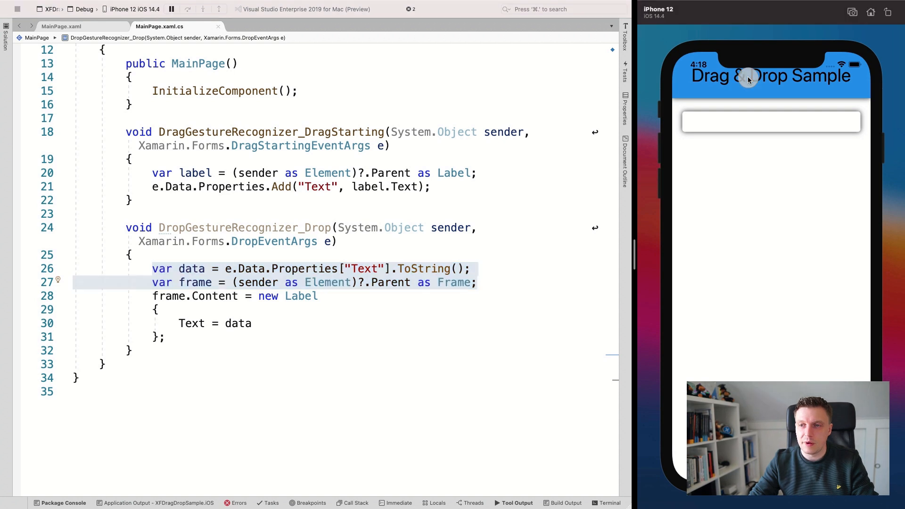
# Drag the 'Drag & Drop Sample' title onto the empty frame in the iOS Simulator.
pyautogui.moveTo(747, 79); pyautogui.dragTo(756, 119)
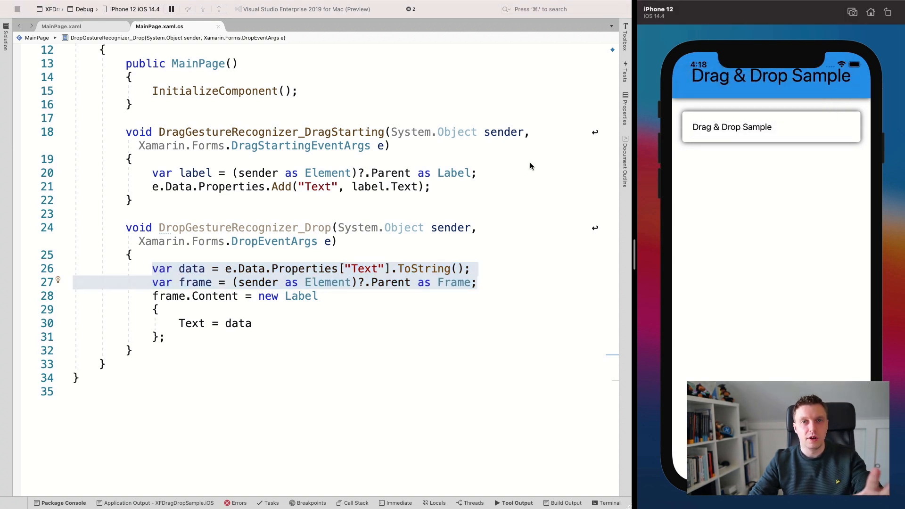
pyautogui.moveTo(409, 215)
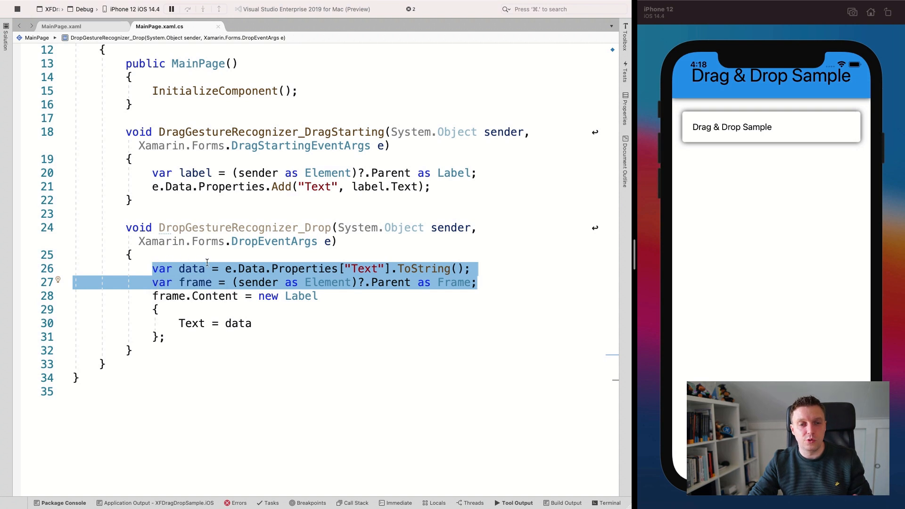
pyautogui.moveTo(260, 241)
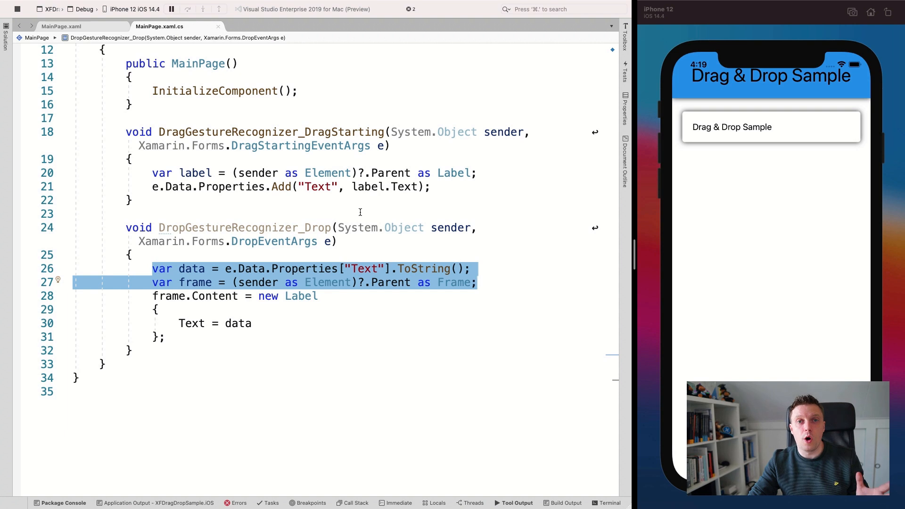
pyautogui.moveTo(324, 228)
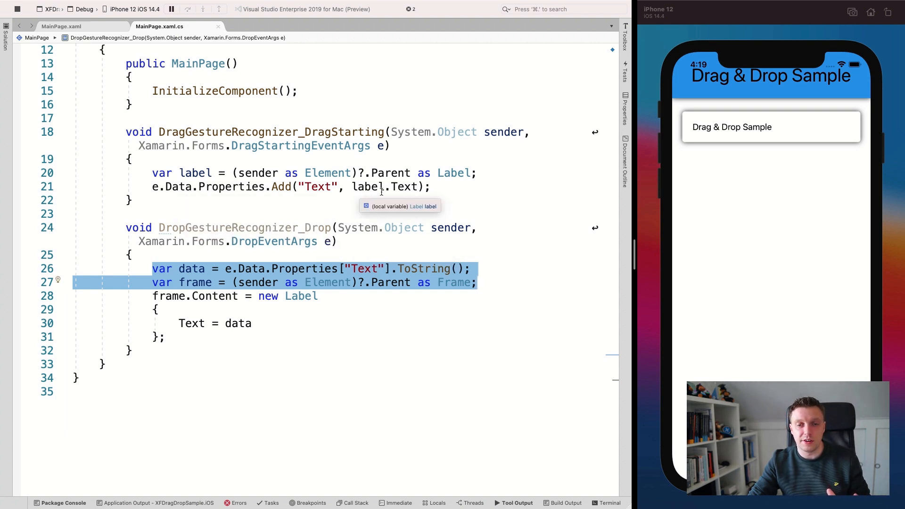
pyautogui.moveTo(377, 256)
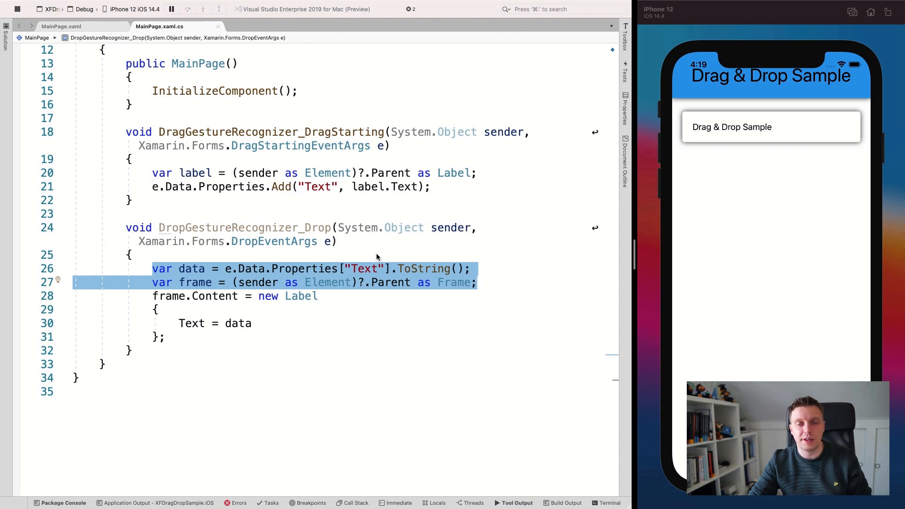